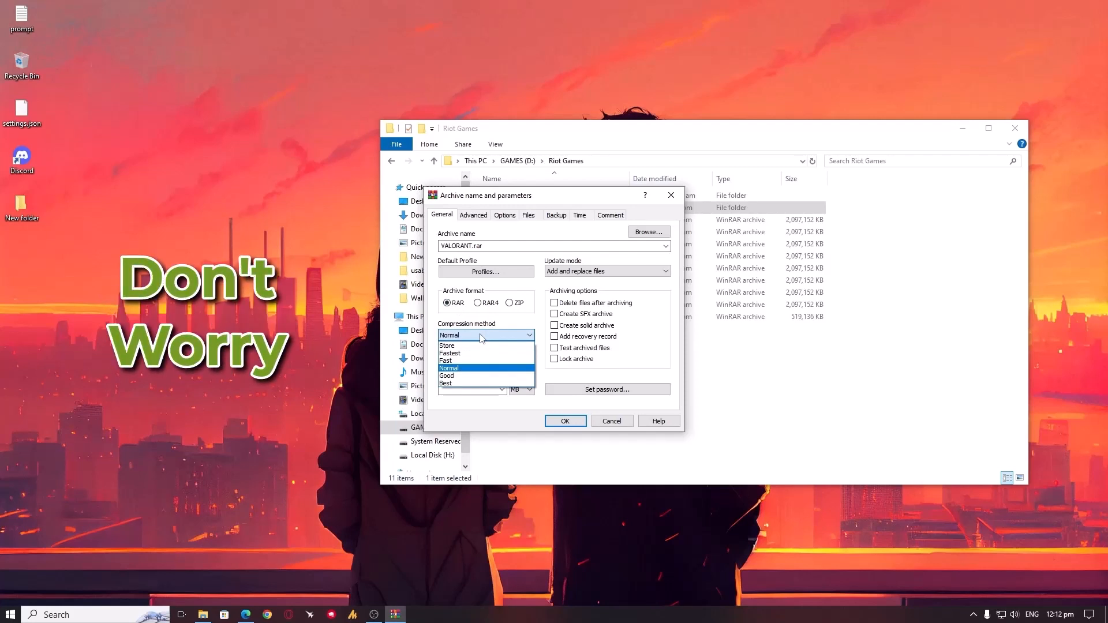
pyautogui.moveTo(471, 353)
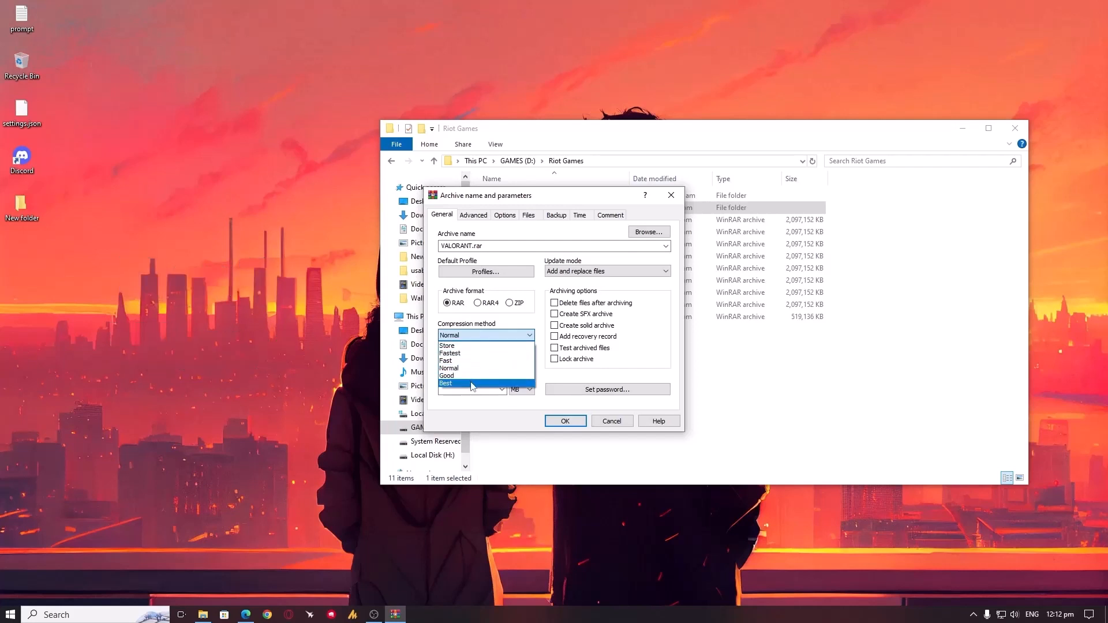
pyautogui.moveTo(472, 375)
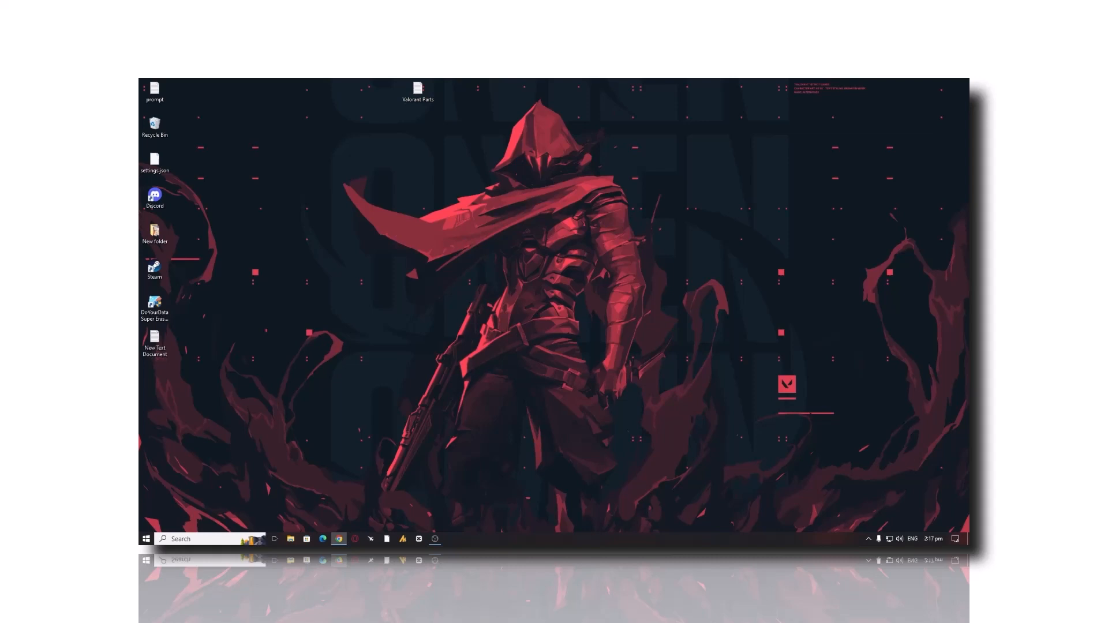
pyautogui.moveTo(501, 462)
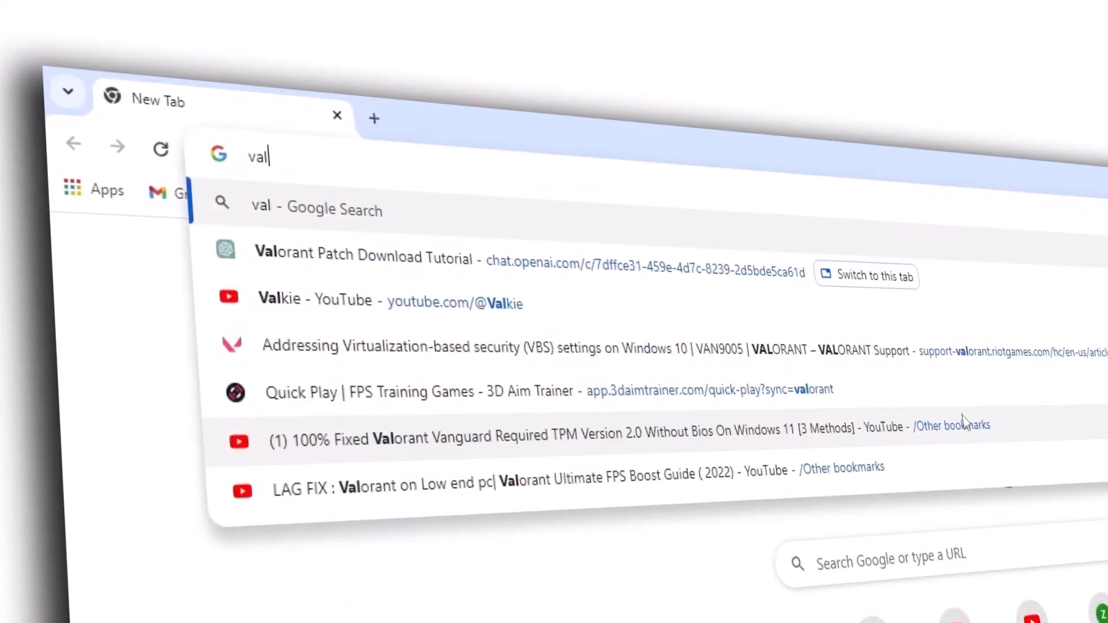
# - Search 'download valorant', open playvalorant.com and reach the Riot sign-in page via PLAY FREE
pyautogui.write('down')
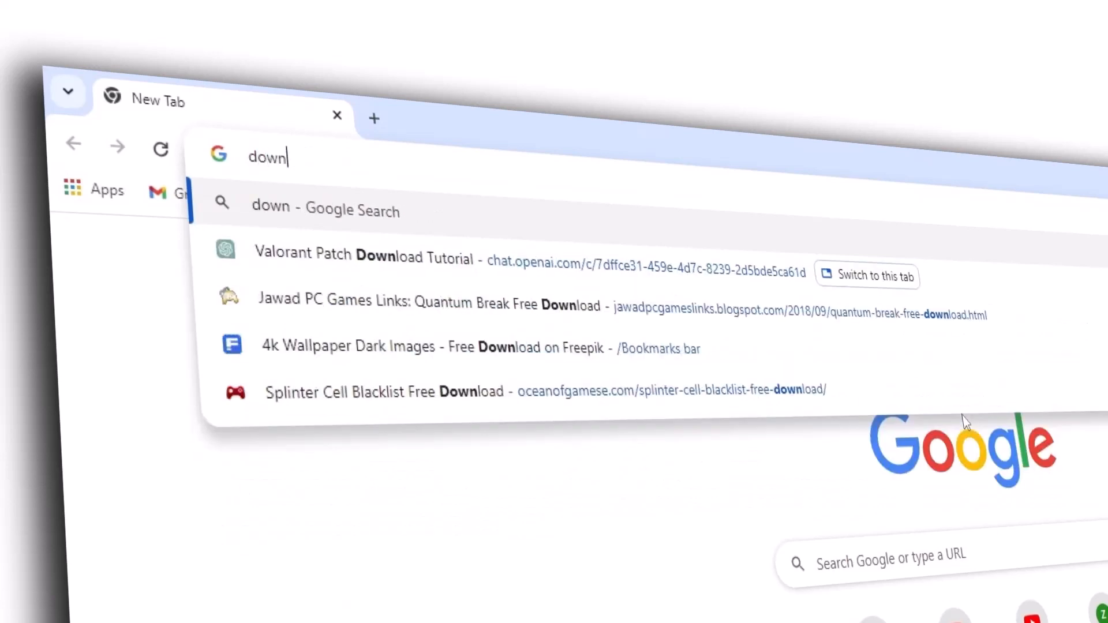
pyautogui.press('Enter')
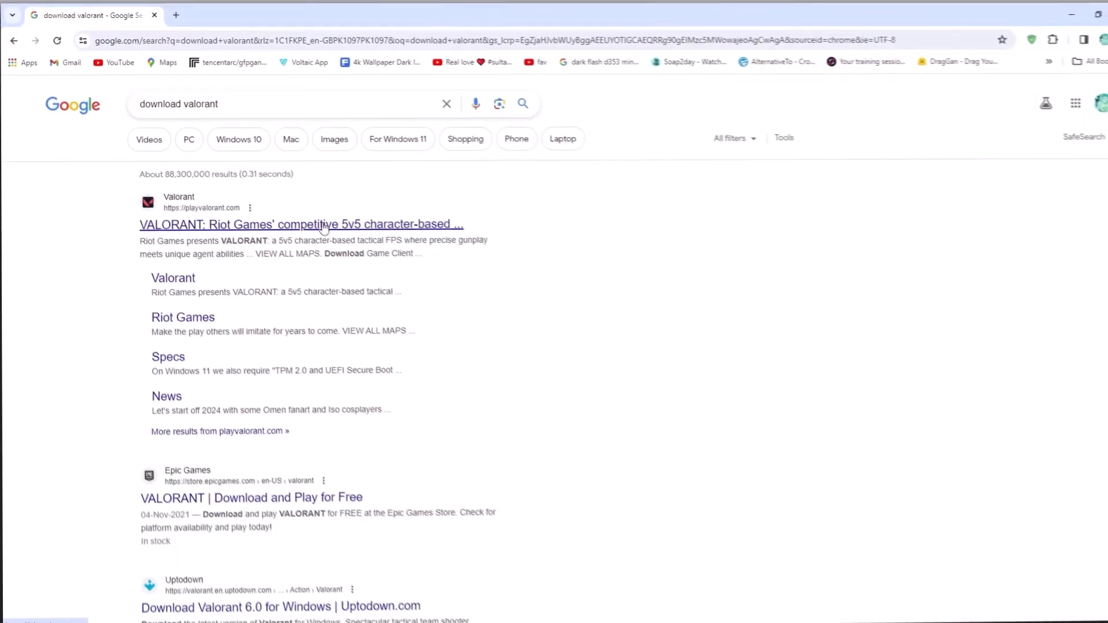
pyautogui.click(301, 224)
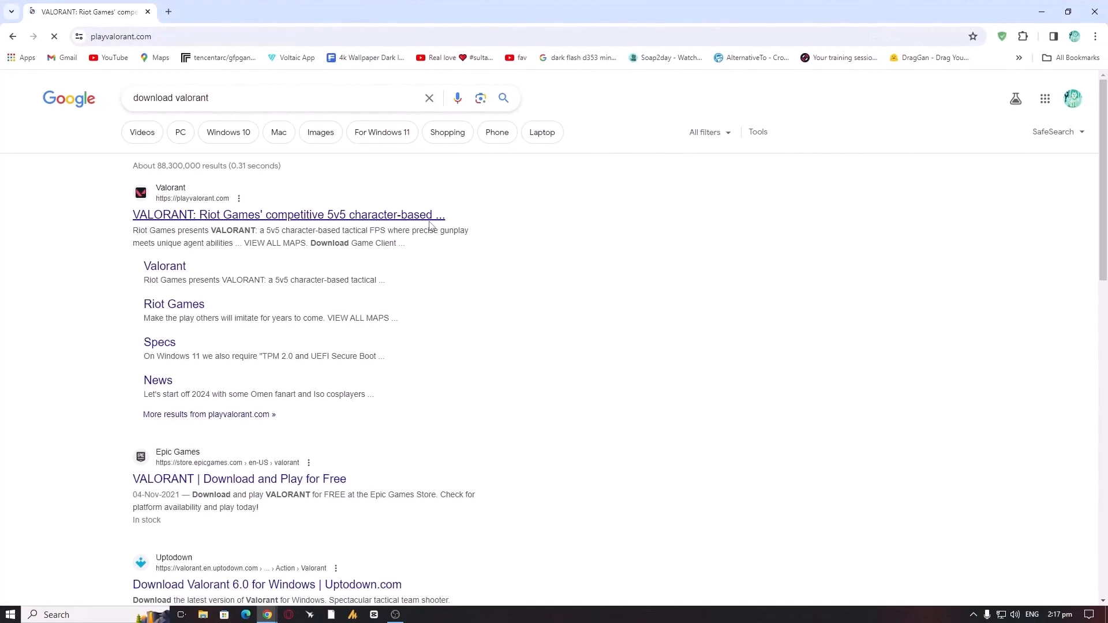
pyautogui.click(288, 214)
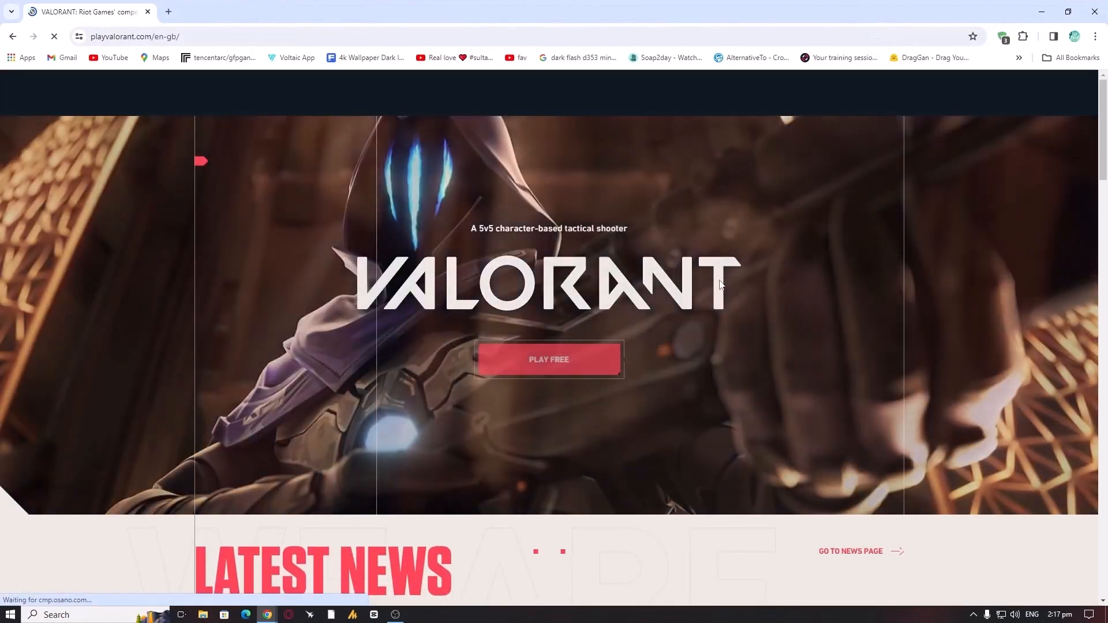
pyautogui.click(548, 358)
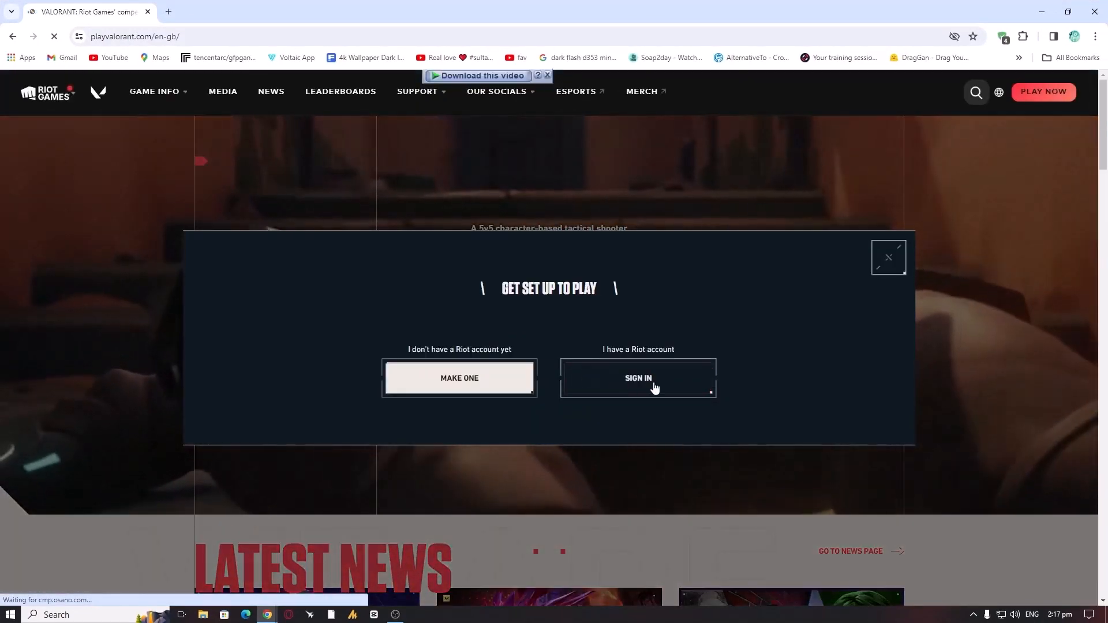
pyautogui.click(636, 377)
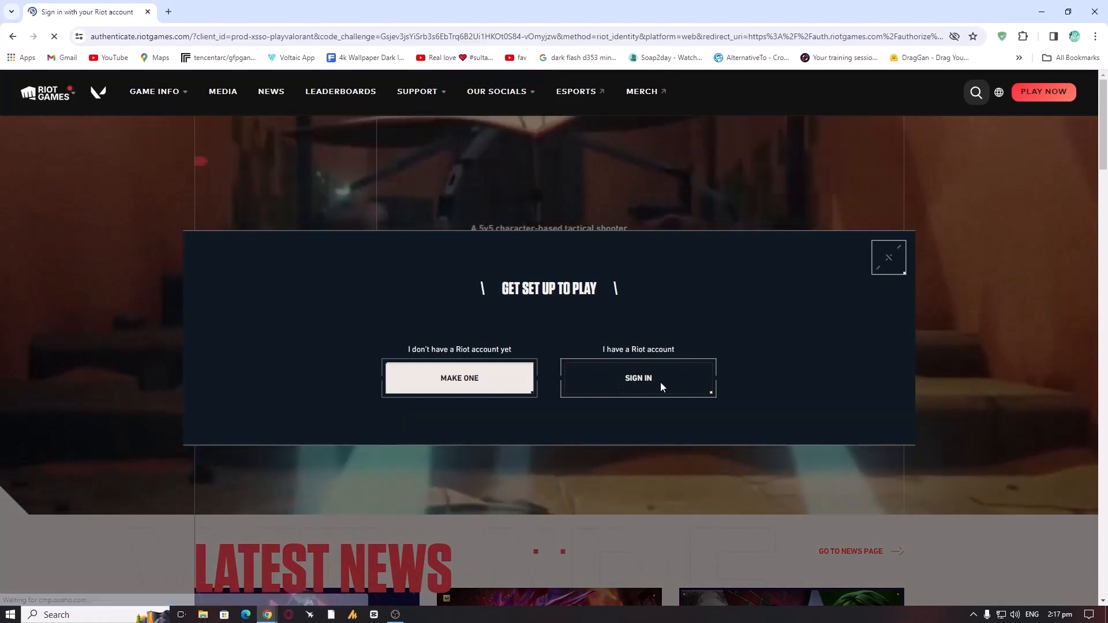
pyautogui.click(637, 377)
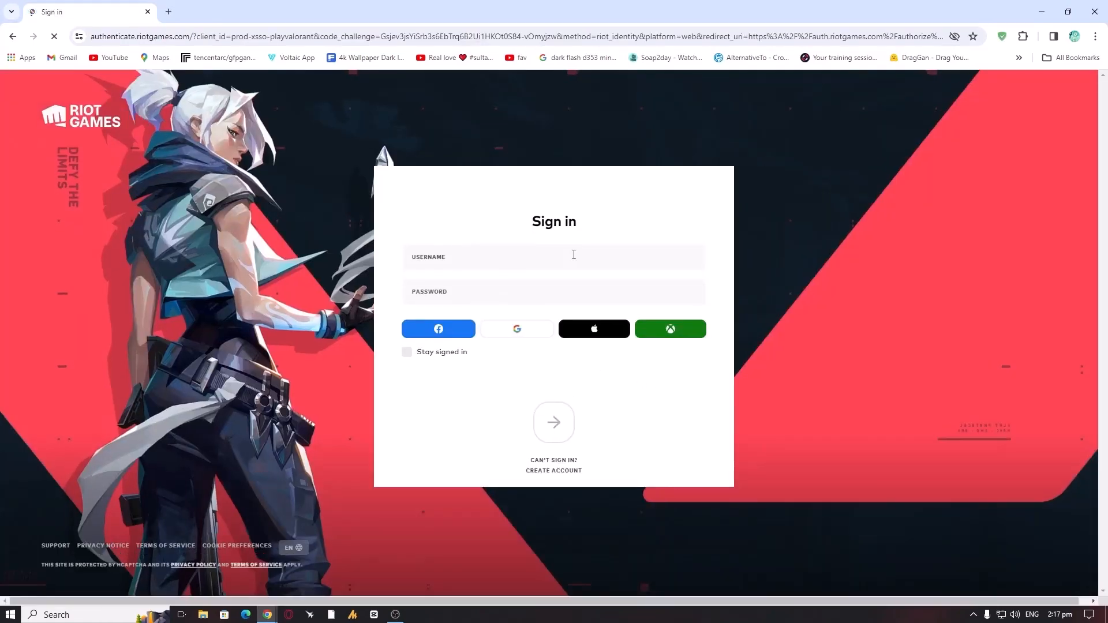
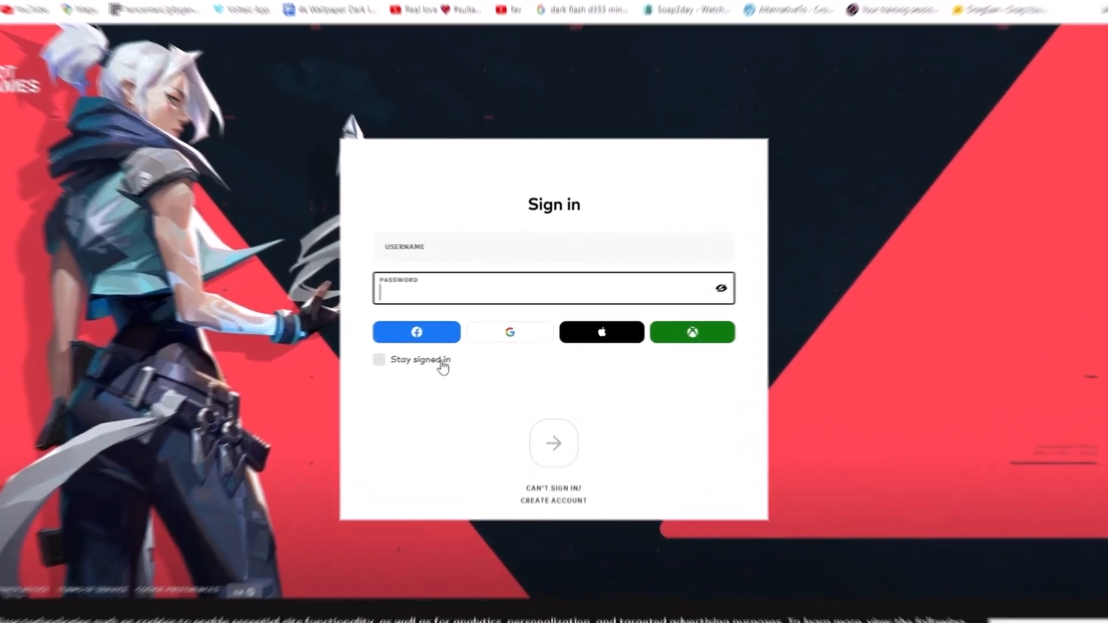
pyautogui.click(379, 359)
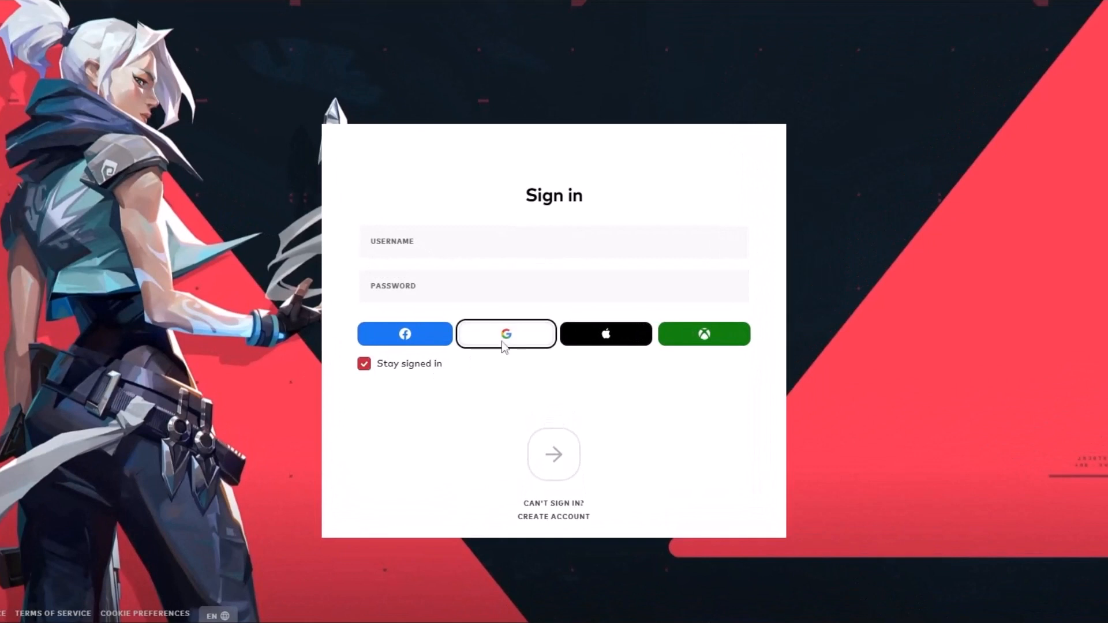
pyautogui.click(506, 334)
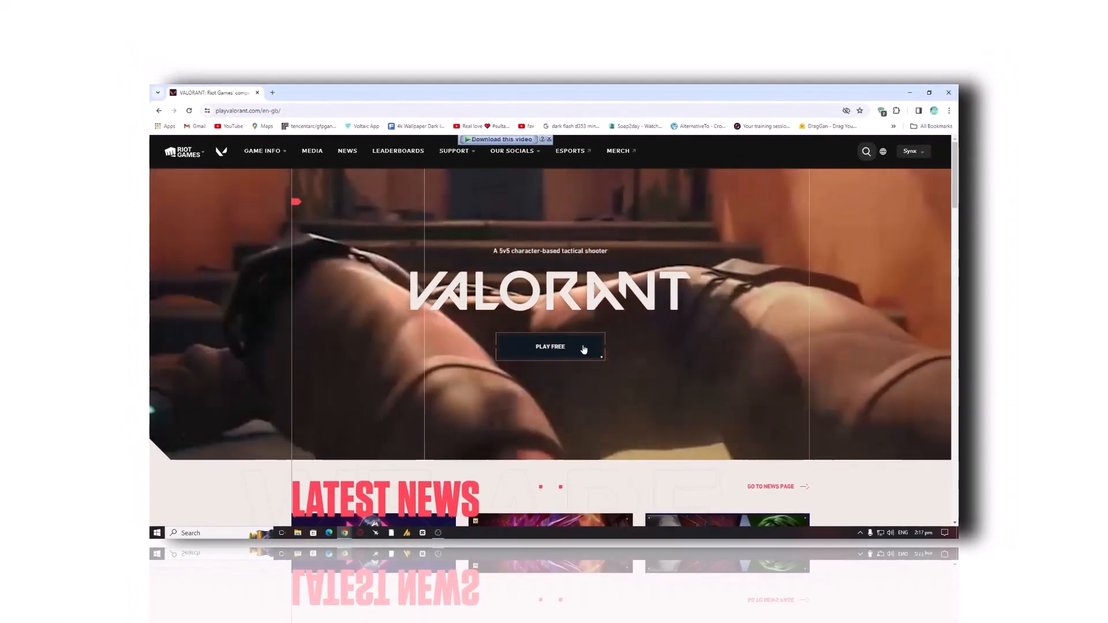
# - Download Install VALORANT.exe from the VALORANT download page
pyautogui.click(550, 347)
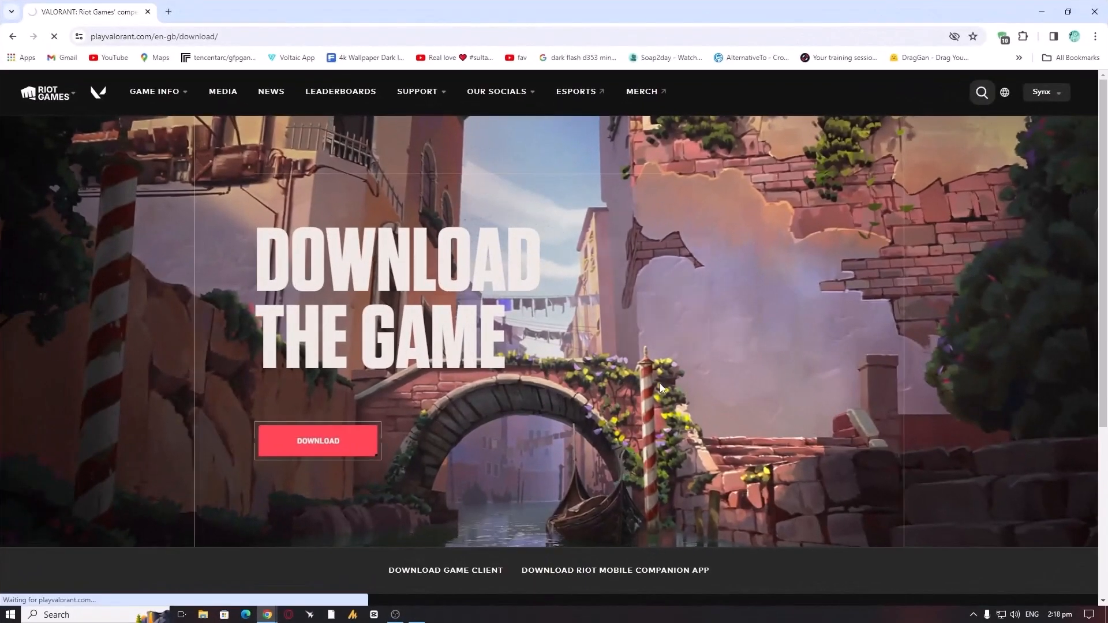
pyautogui.click(317, 440)
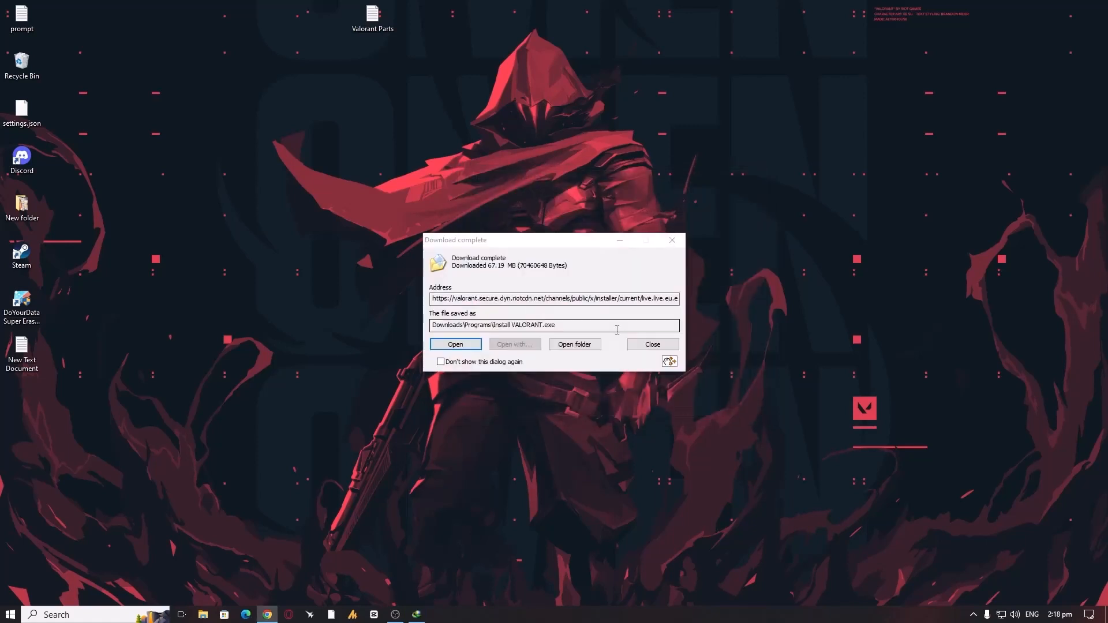
# - Dismiss the download notice and install VALORANT to D:\Riot Games via Advanced Options
pyautogui.click(651, 344)
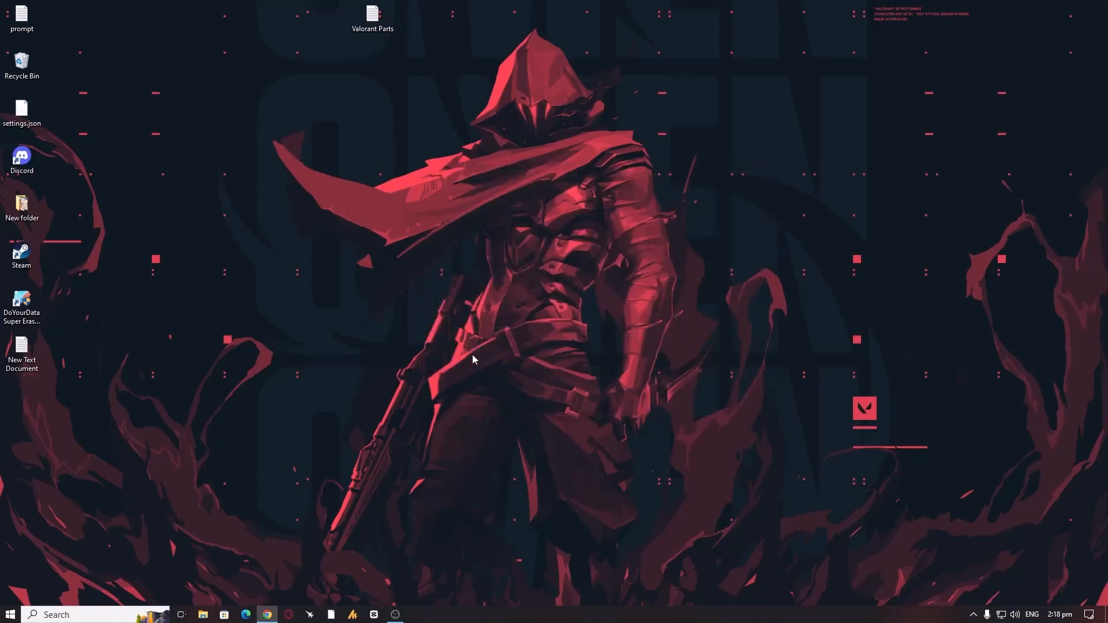
pyautogui.moveTo(541, 383)
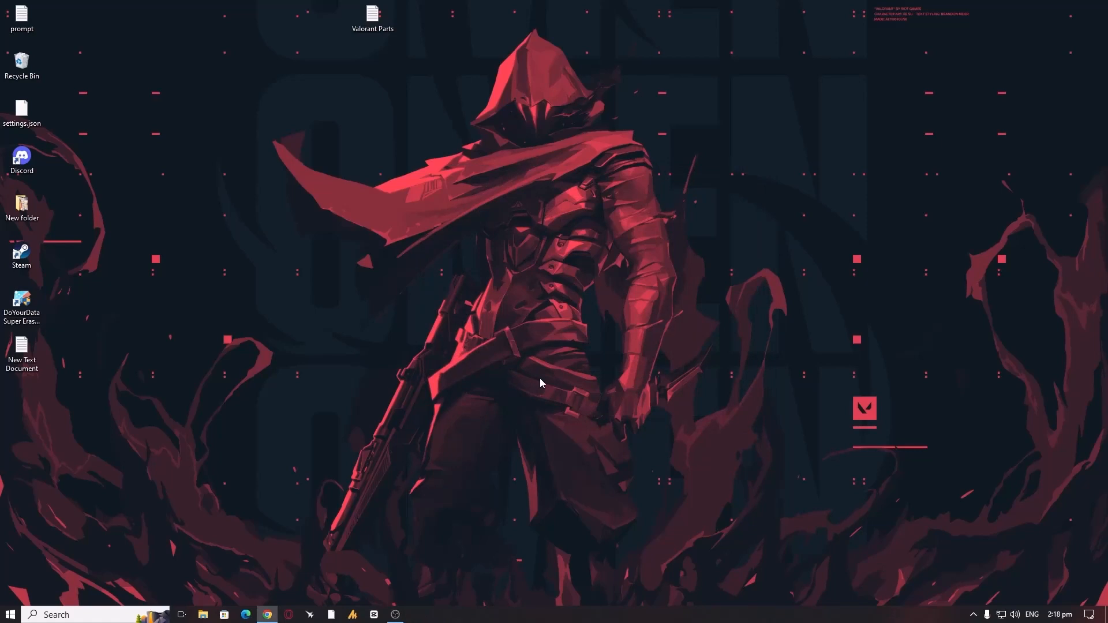
pyautogui.moveTo(542, 380)
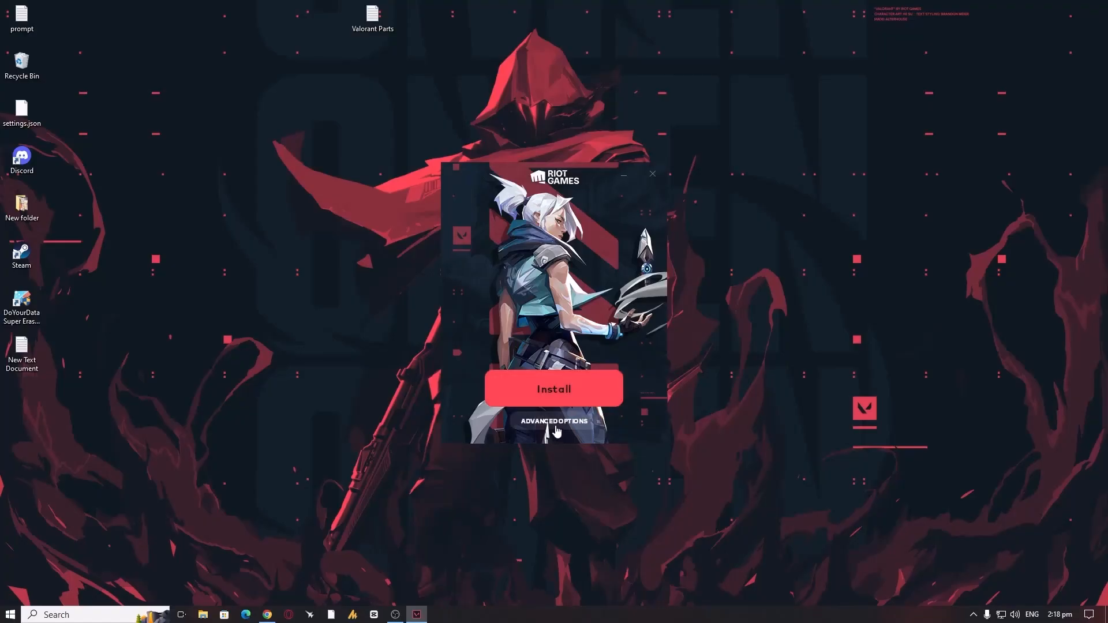
pyautogui.click(553, 421)
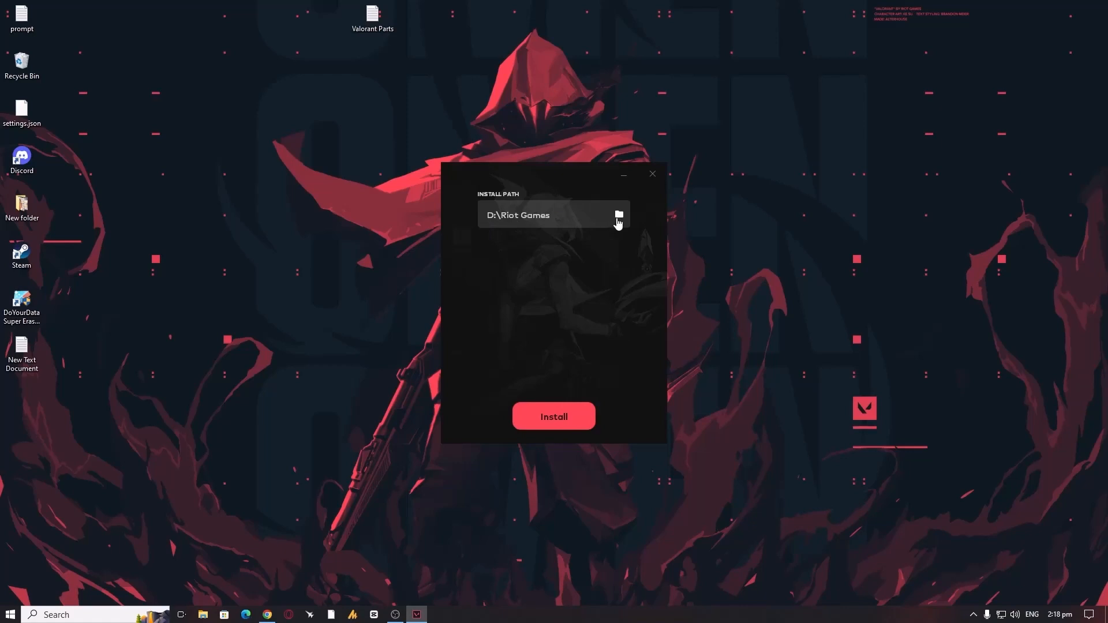
pyautogui.click(618, 214)
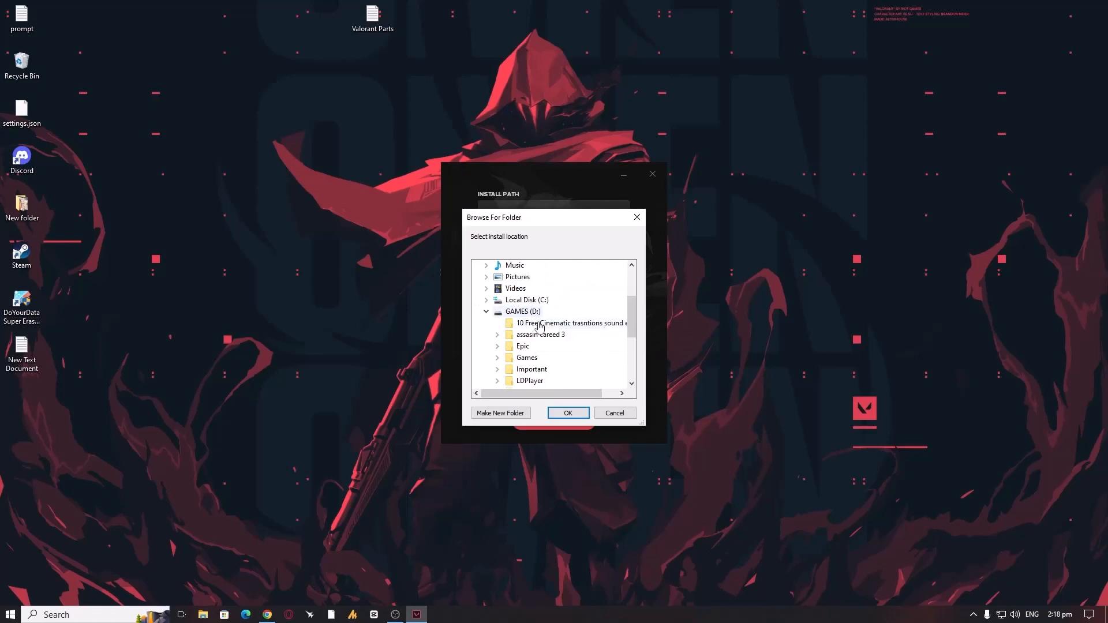
pyautogui.click(567, 412)
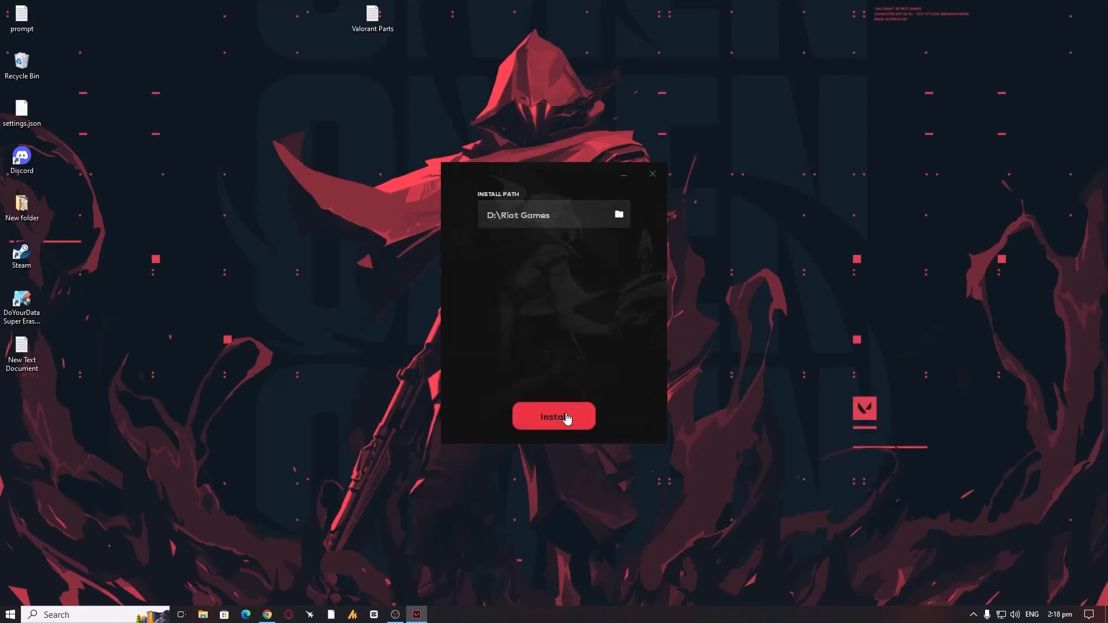
pyautogui.click(553, 416)
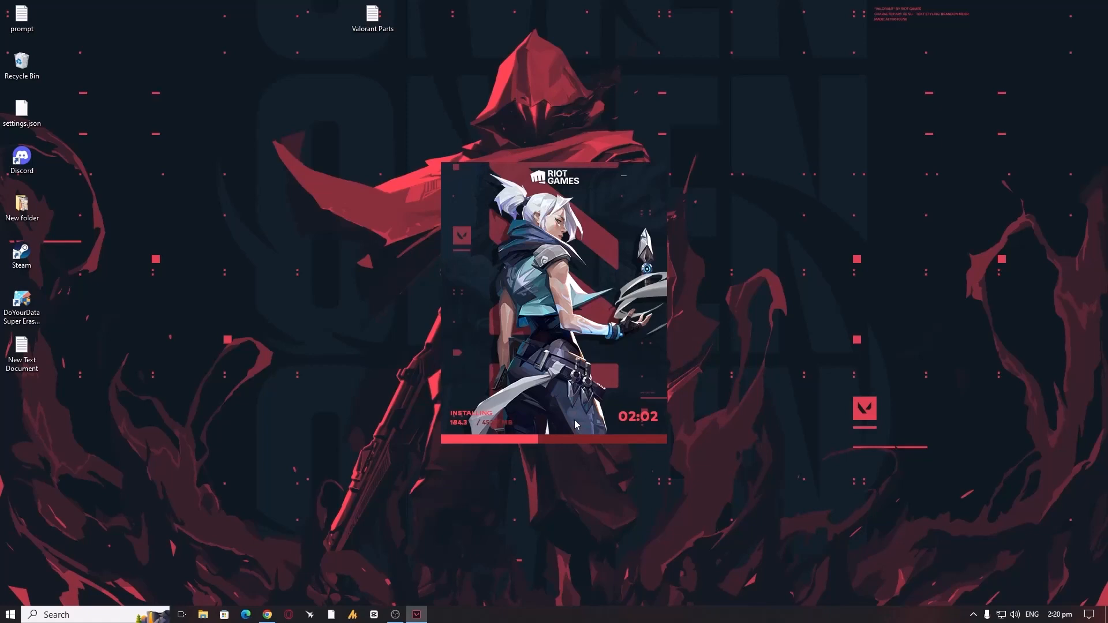
pyautogui.moveTo(219, 78)
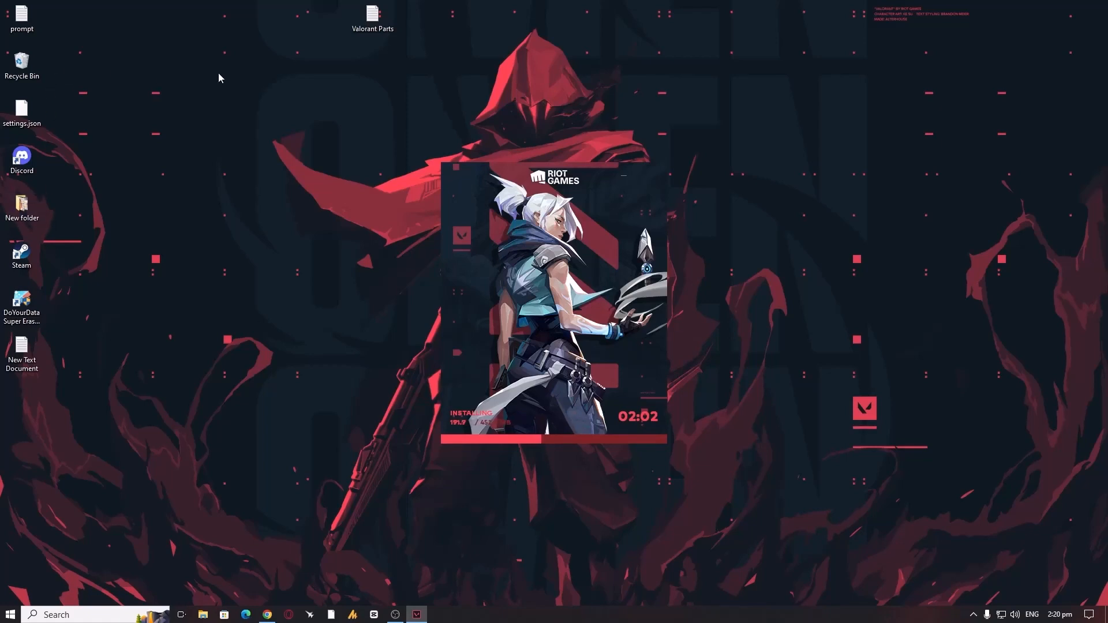
# - Open the Valorant Parts notes and the empty New Text Document file
pyautogui.doubleClick(372, 16)
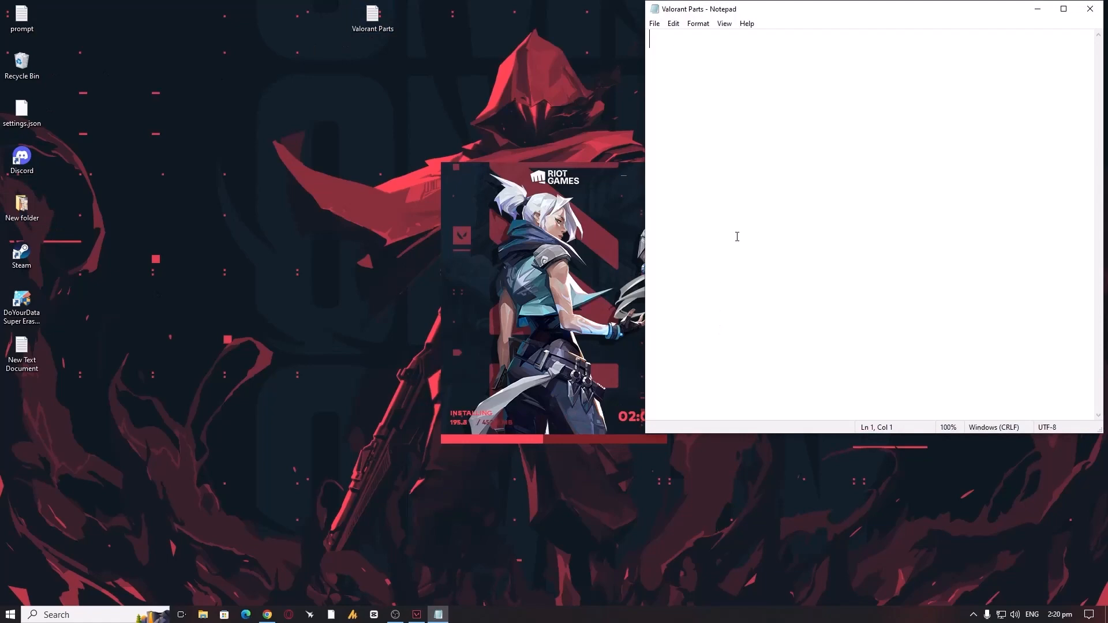
pyautogui.click(22, 351)
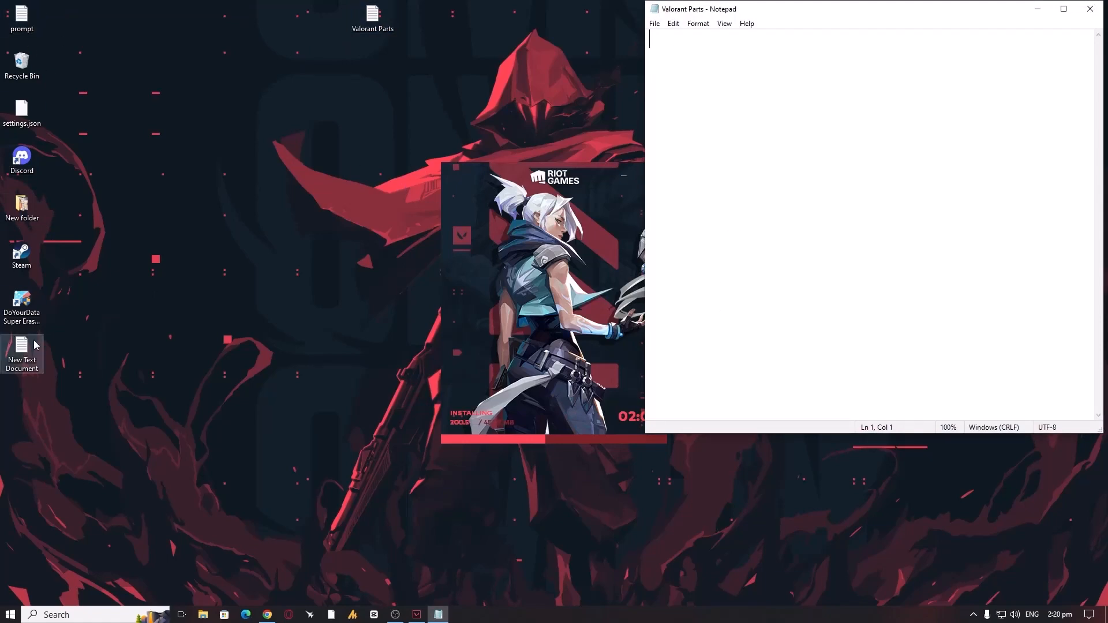
pyautogui.doubleClick(21, 346)
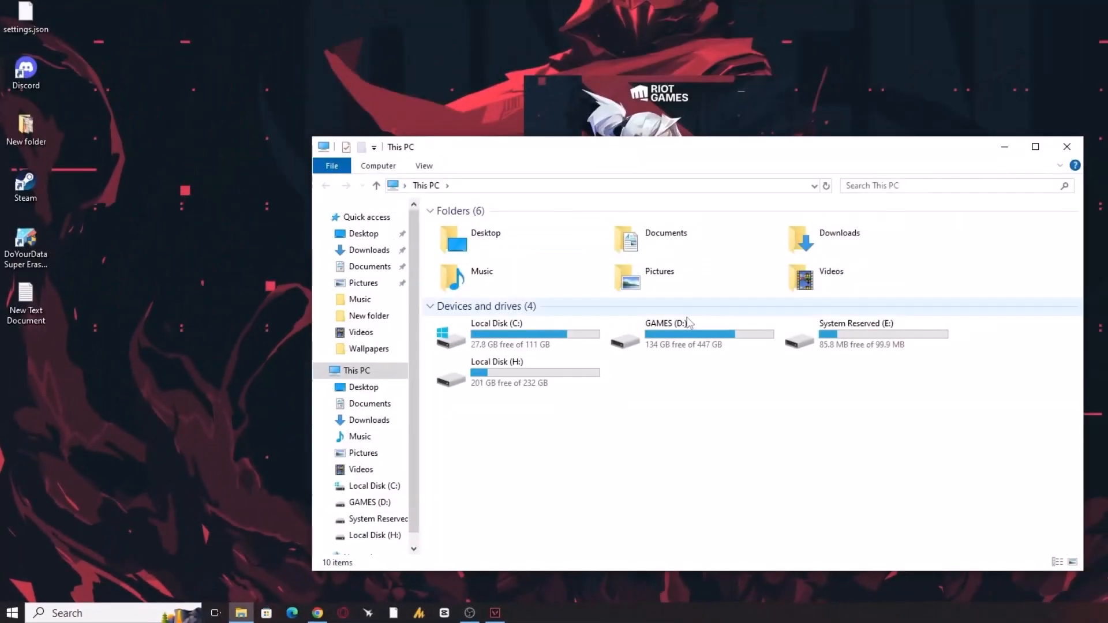
# - Open GAMES (D:) and the Riot Games folder, viewing the New item menu
pyautogui.doubleClick(658, 334)
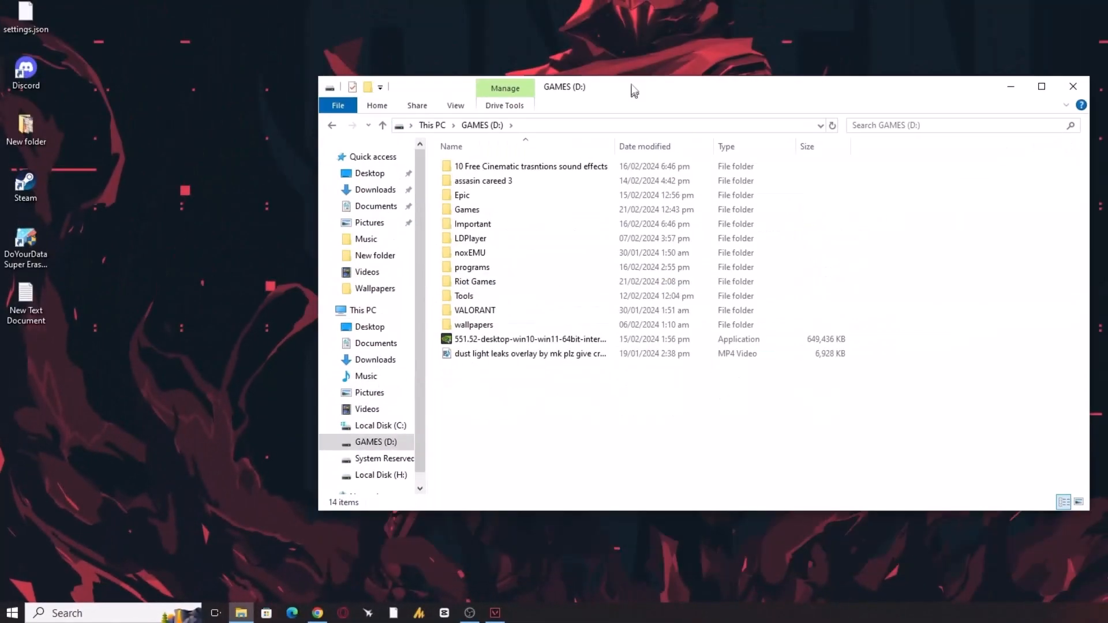
pyautogui.click(475, 246)
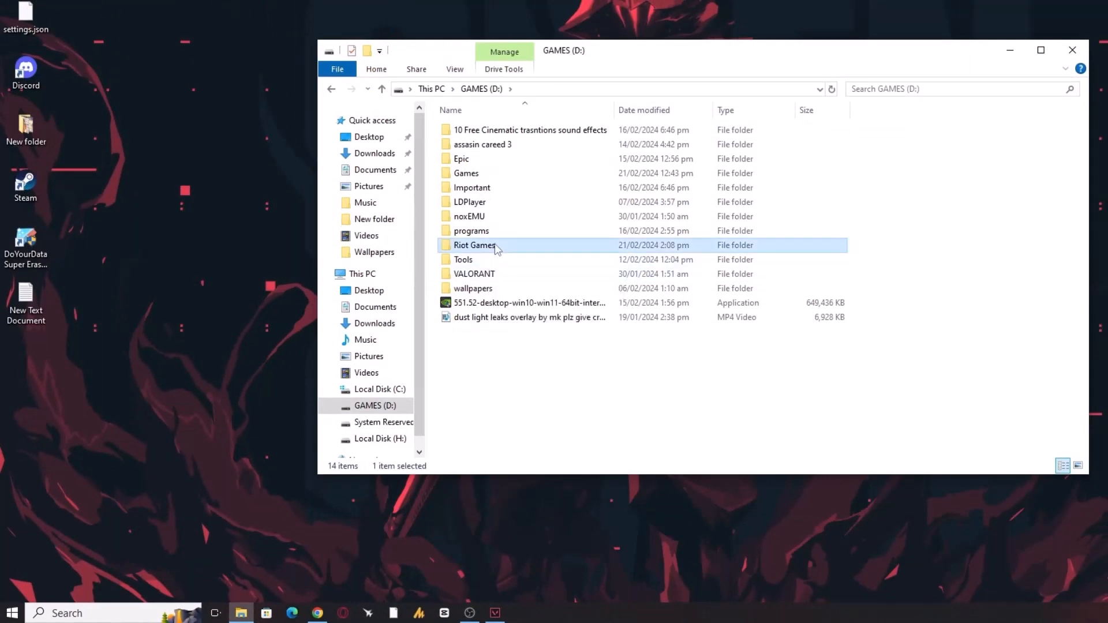
pyautogui.doubleClick(475, 245)
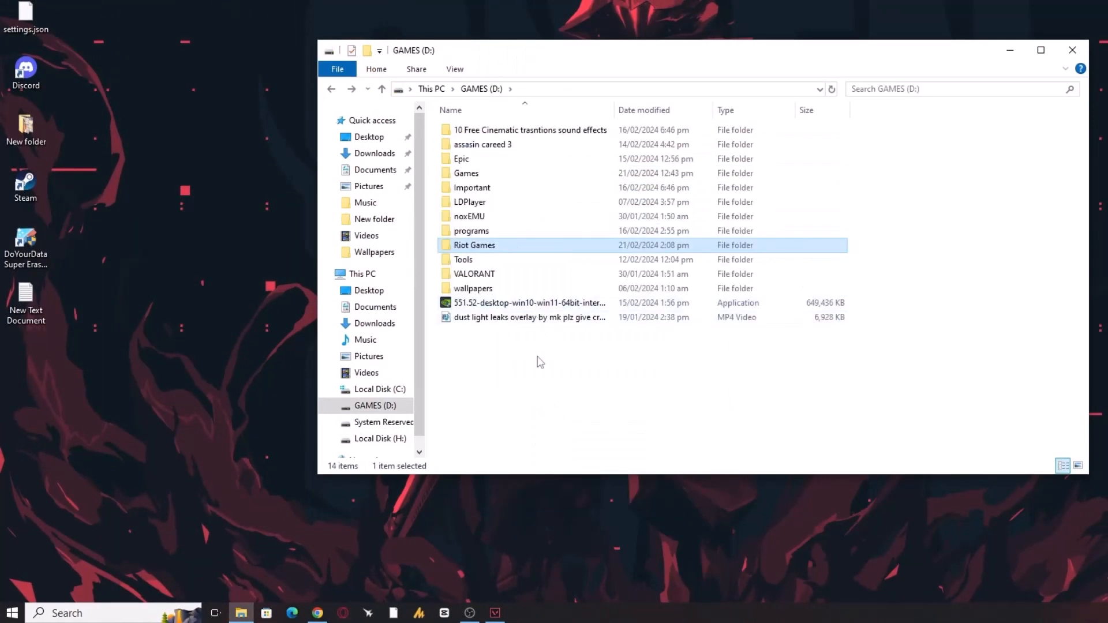
pyautogui.rightClick(539, 362)
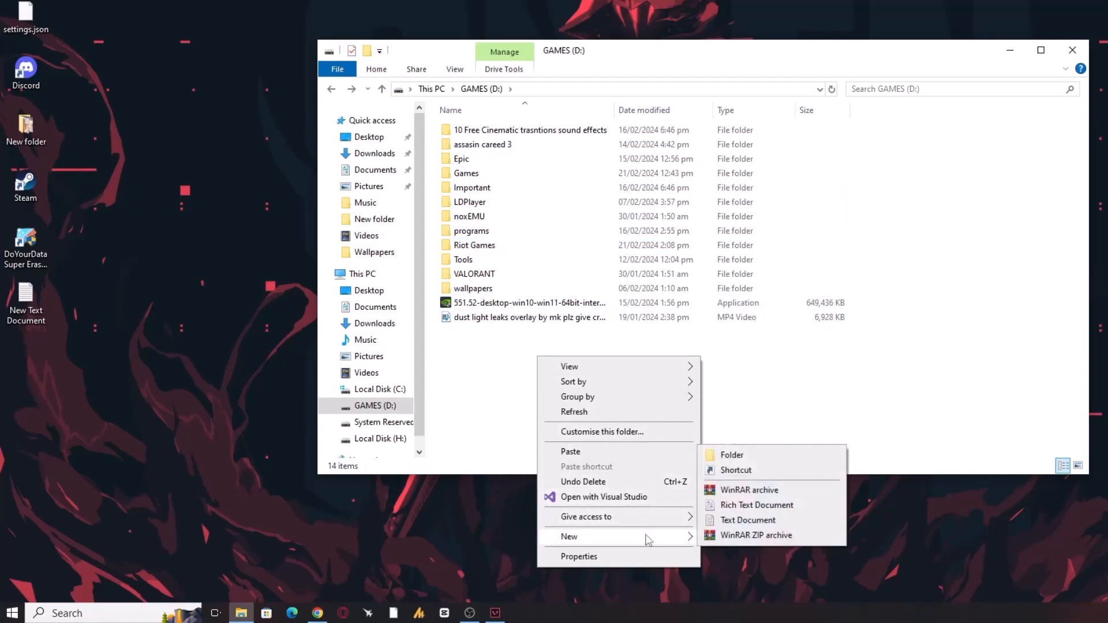
pyautogui.click(731, 454)
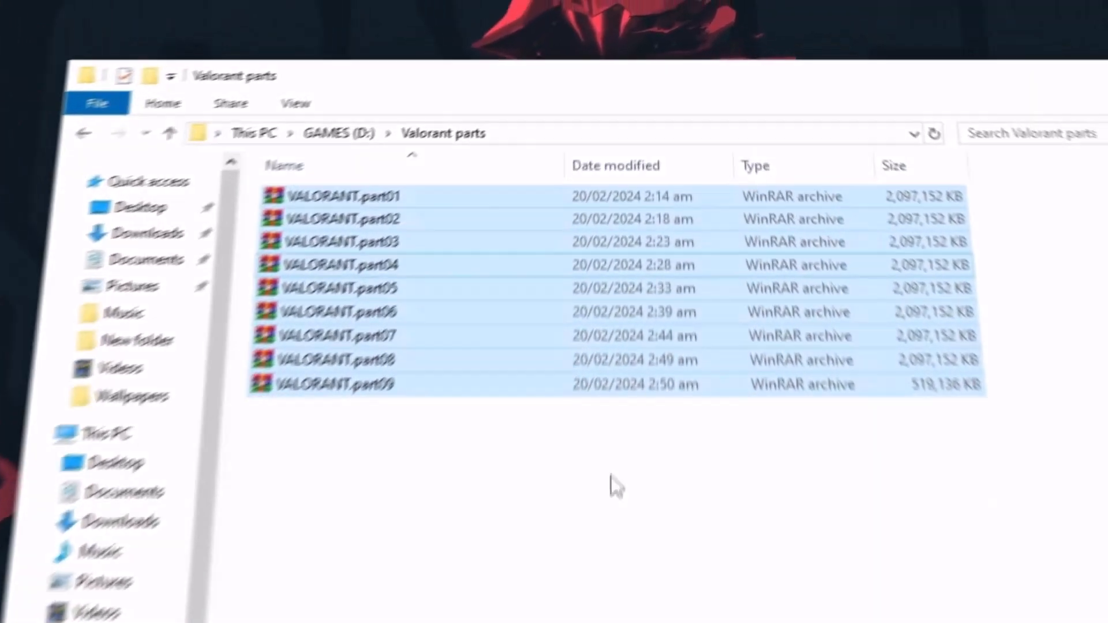
# - Choose WinRAR's Extract files for all nine VALORANT.part archives
pyautogui.rightClick(339, 195)
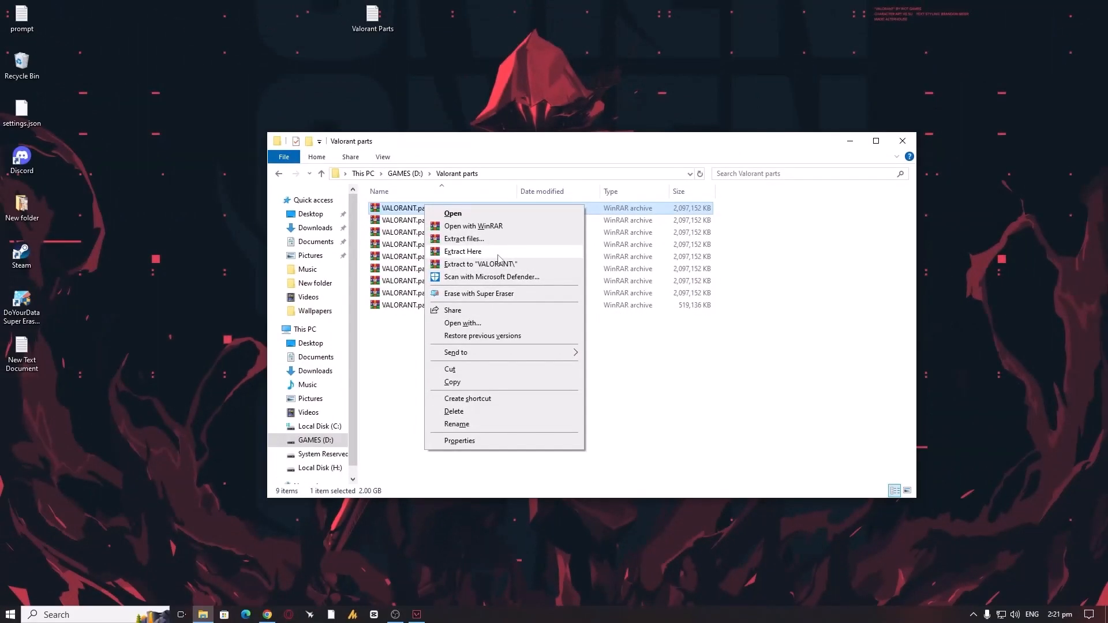
pyautogui.moveTo(385, 332)
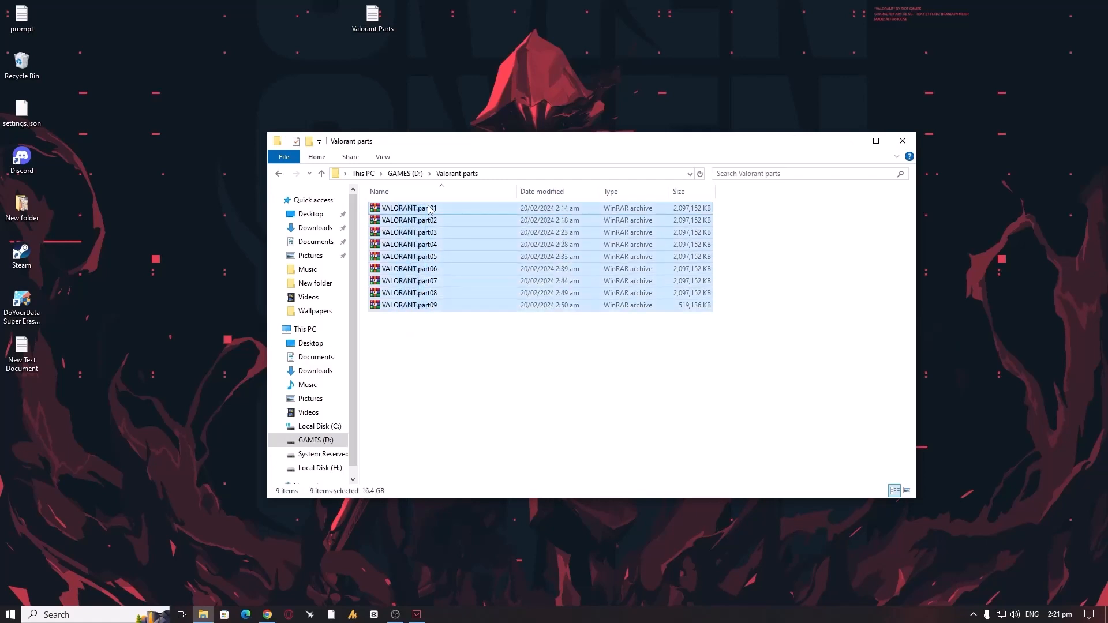
pyautogui.rightClick(408, 208)
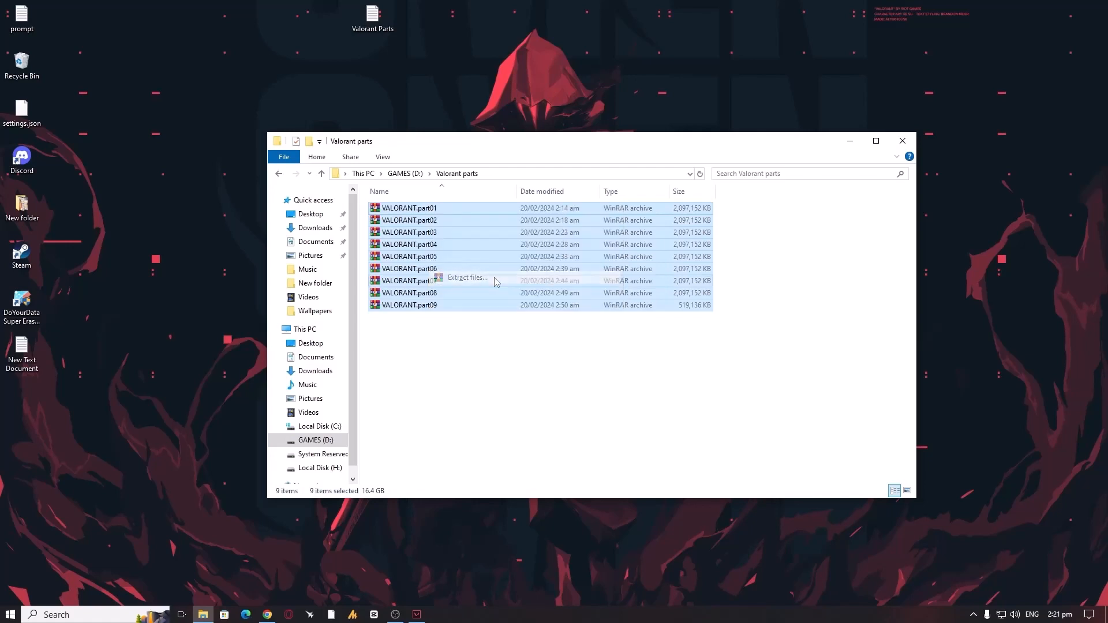
pyautogui.click(465, 277)
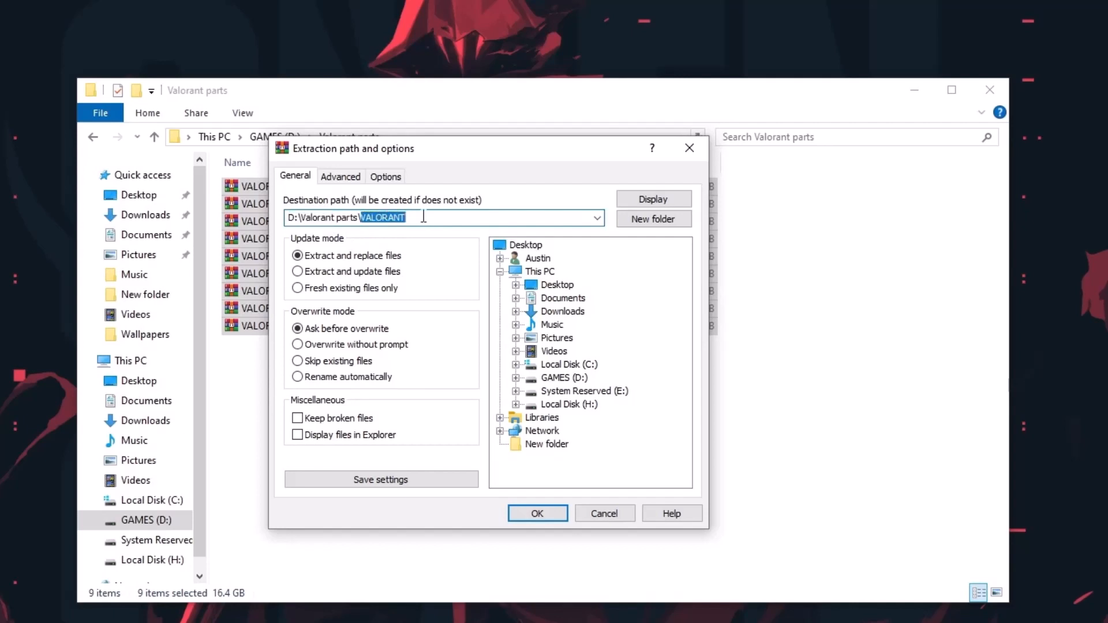
# - Accept D:\Valorant parts\VALORANT as destination and submit the archive password
pyautogui.moveTo(353, 148); pyautogui.dragTo(469, 146)
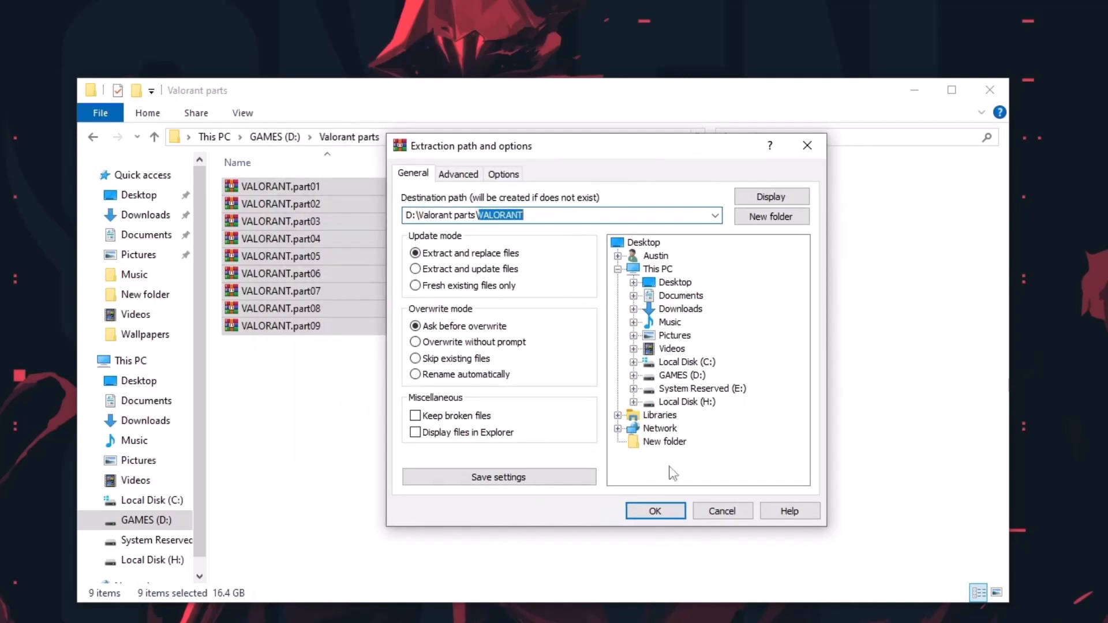
pyautogui.click(655, 510)
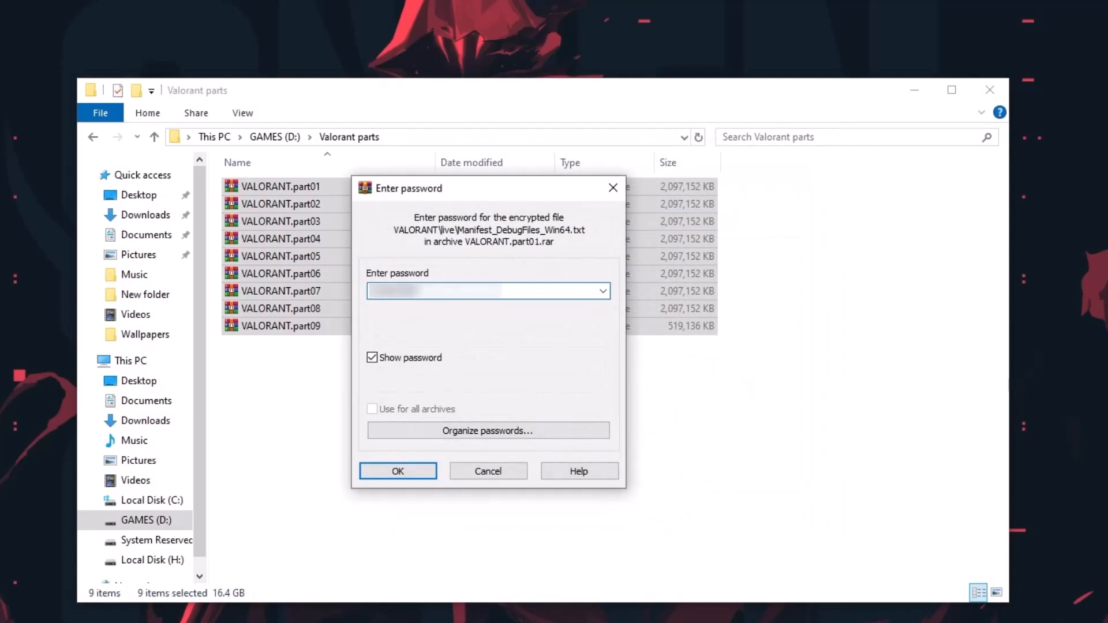
pyautogui.click(397, 471)
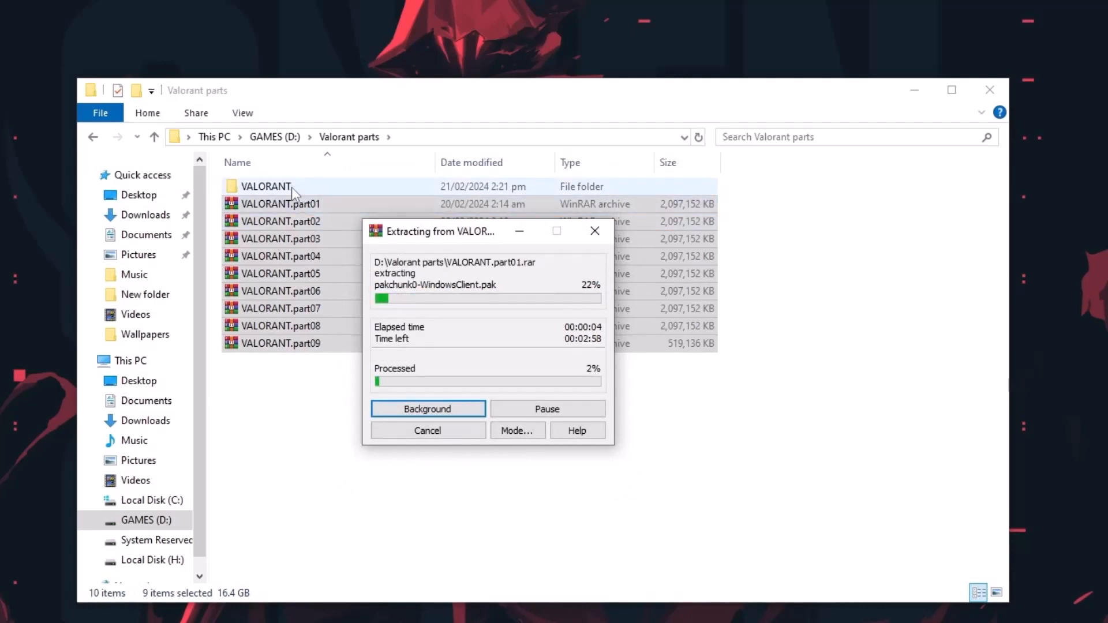
# - Open the newly extracted VALORANT folder in Valorant parts
pyautogui.doubleClick(266, 186)
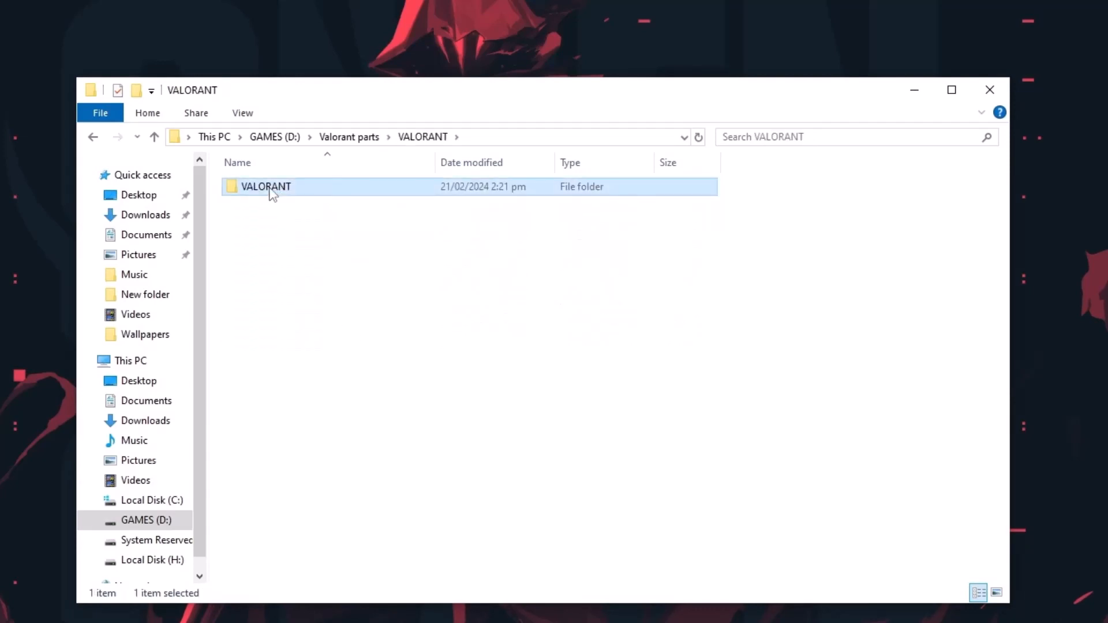
pyautogui.moveTo(379, 332)
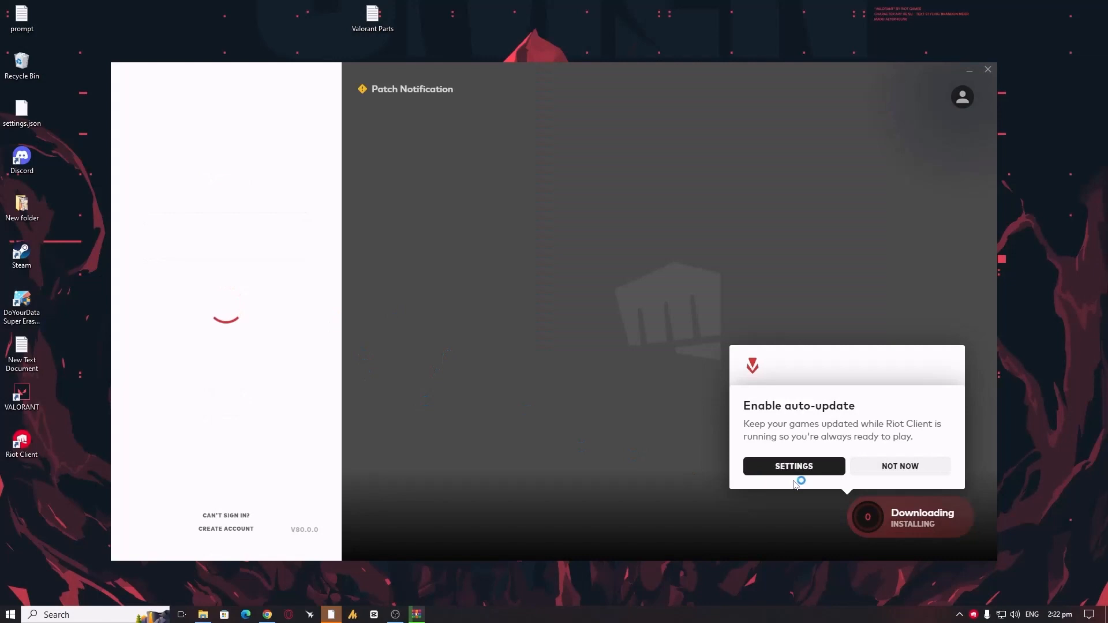
# - Open and close Riot Client settings, then bring up GAMES (D:) in Explorer
pyautogui.click(793, 465)
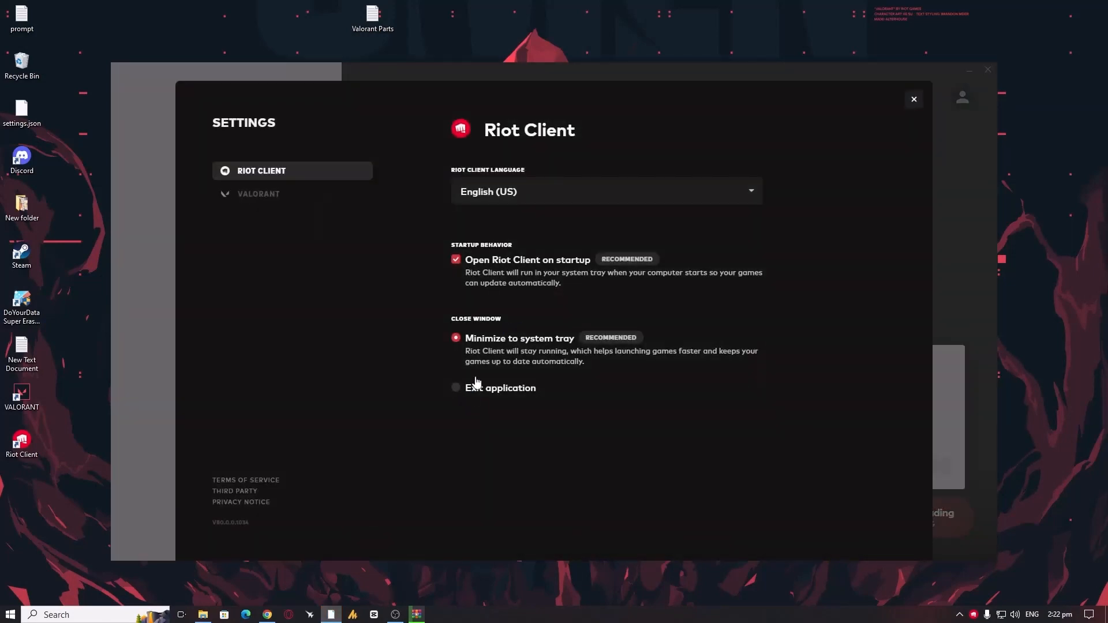
pyautogui.click(912, 99)
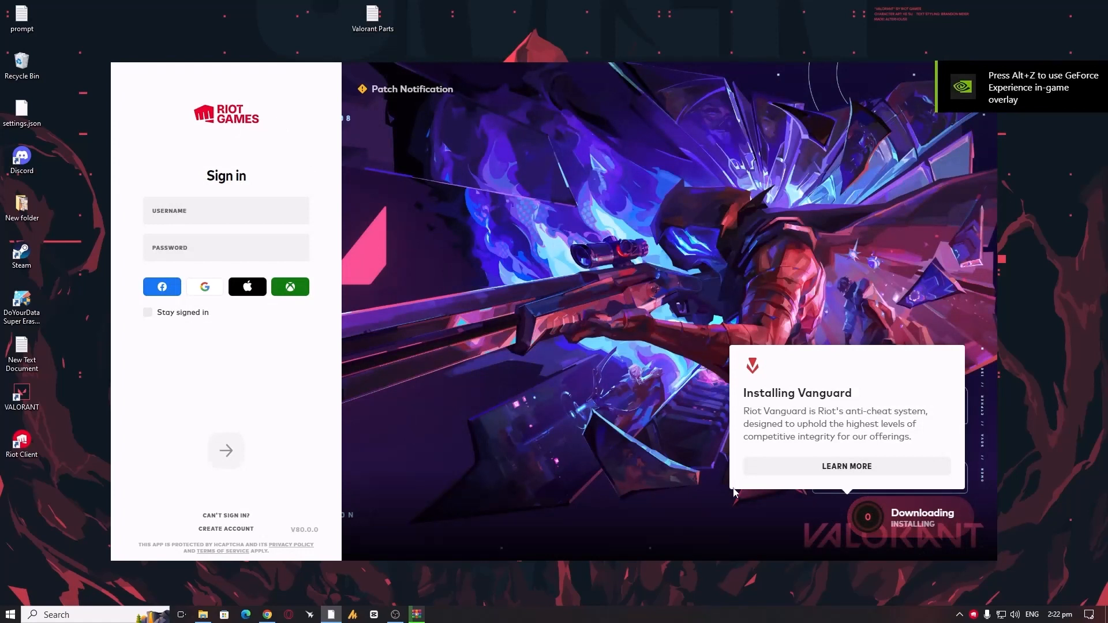
pyautogui.click(867, 516)
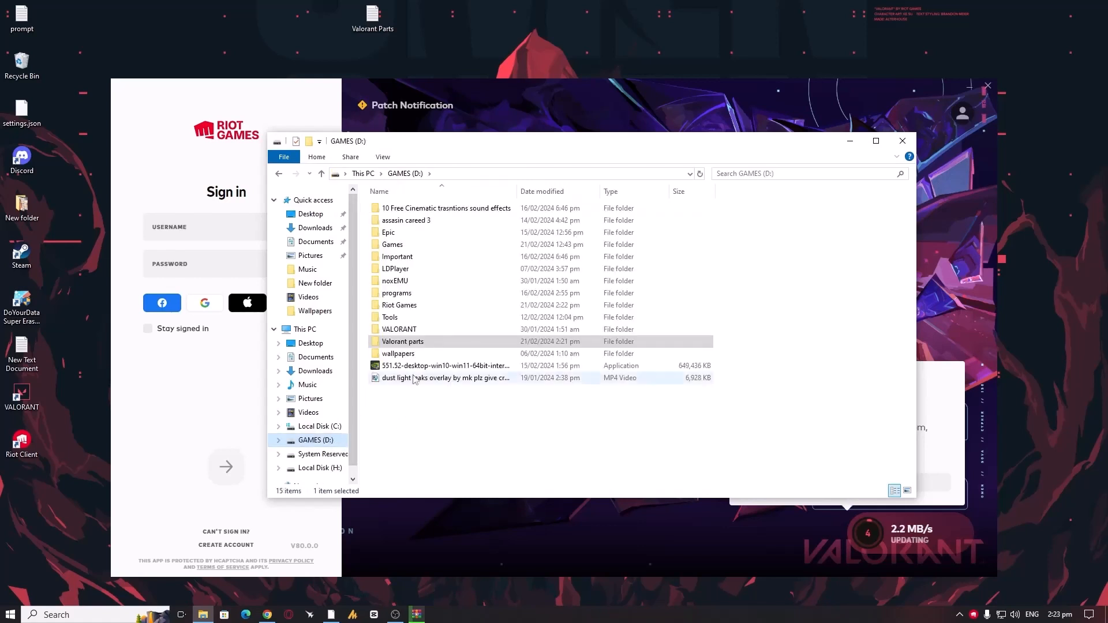
# - Browse Riot Games\VALORANT\live\Engine, then open D:\Valorant parts\VALORANT
pyautogui.doubleClick(399, 304)
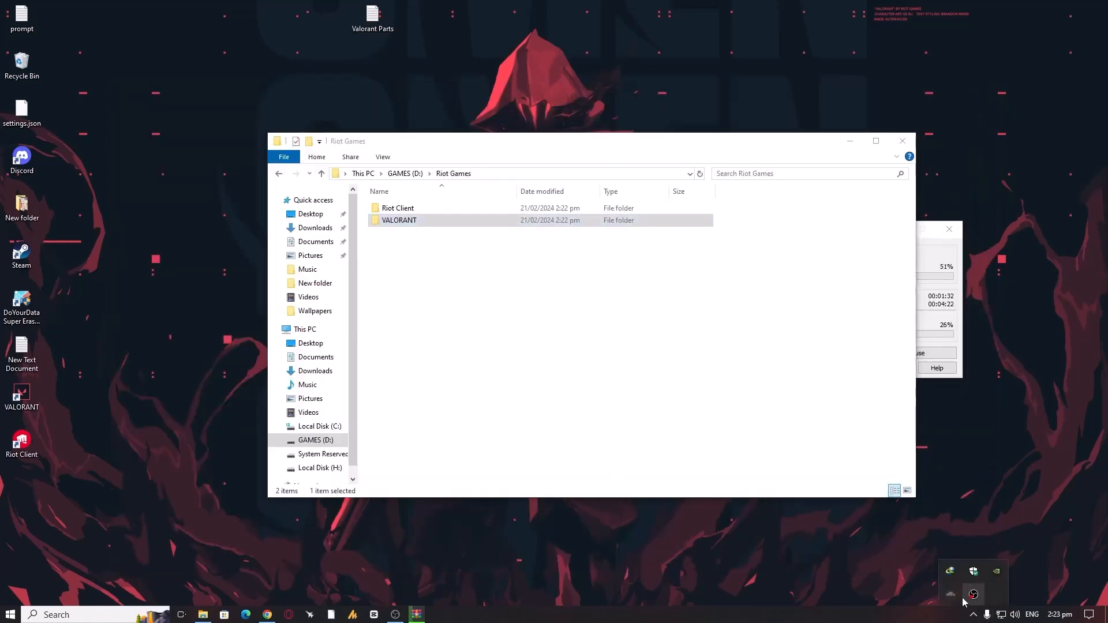
pyautogui.doubleClick(399, 220)
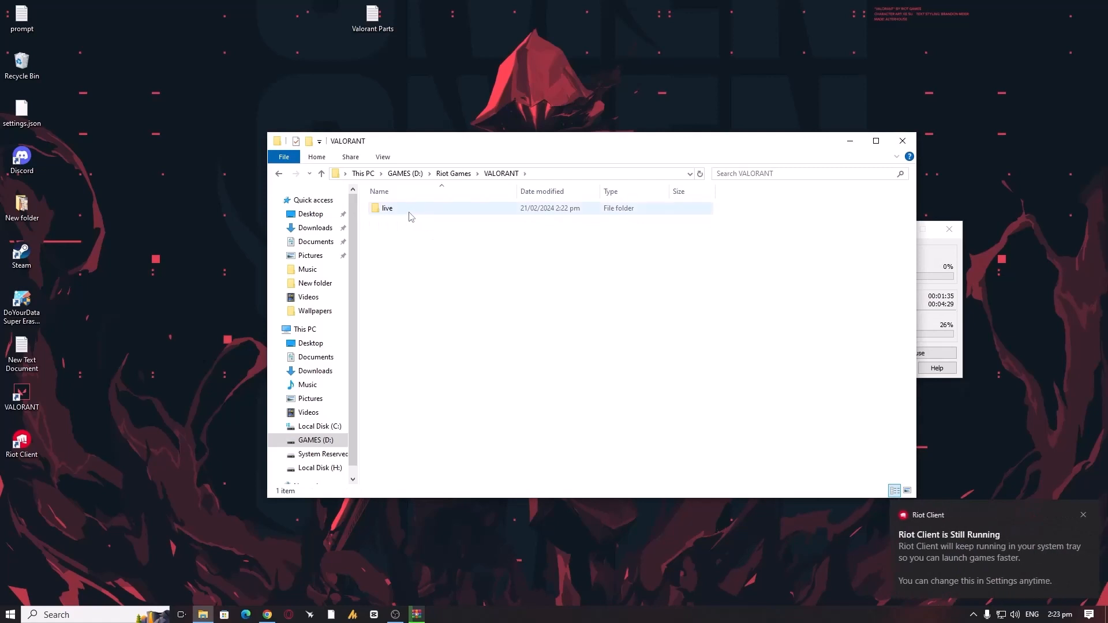
pyautogui.doubleClick(387, 207)
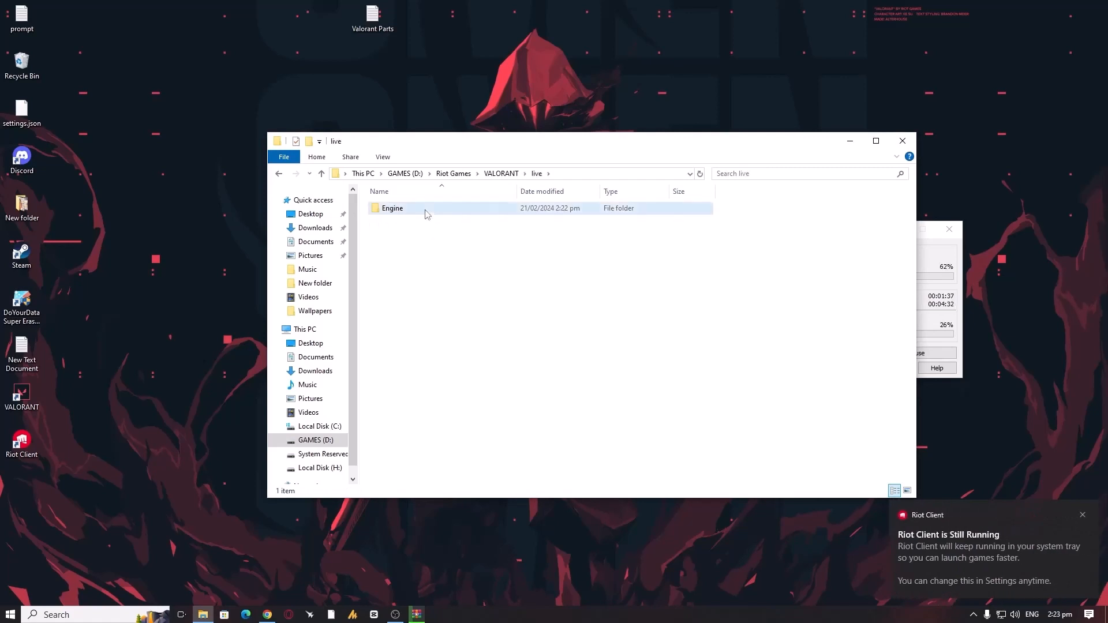
pyautogui.doubleClick(392, 208)
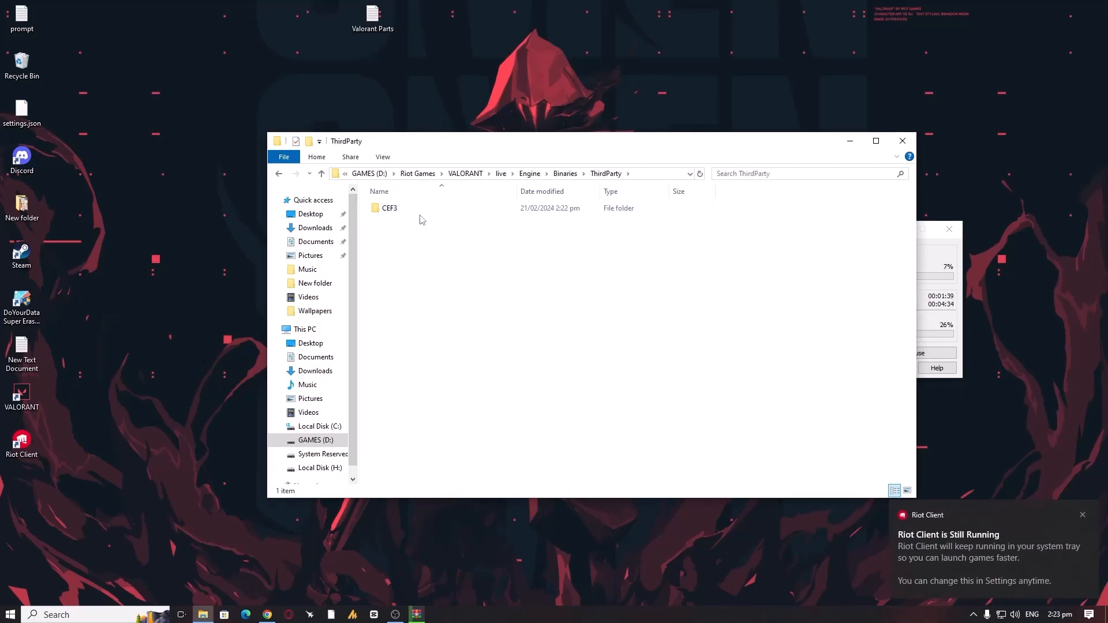
pyautogui.doubleClick(388, 208)
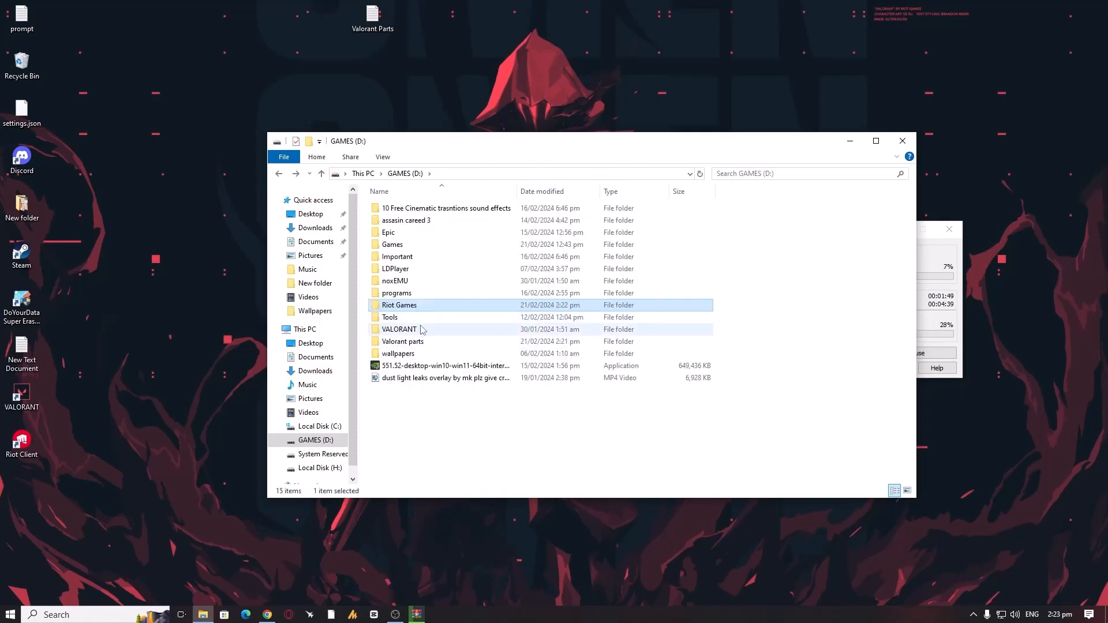
pyautogui.doubleClick(403, 340)
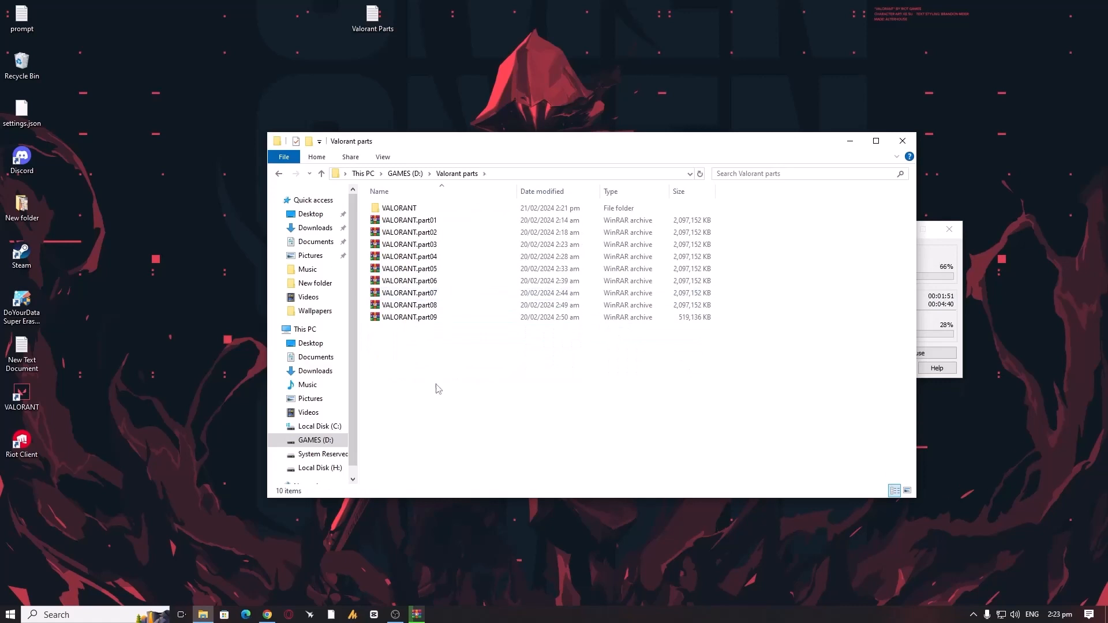
pyautogui.doubleClick(399, 208)
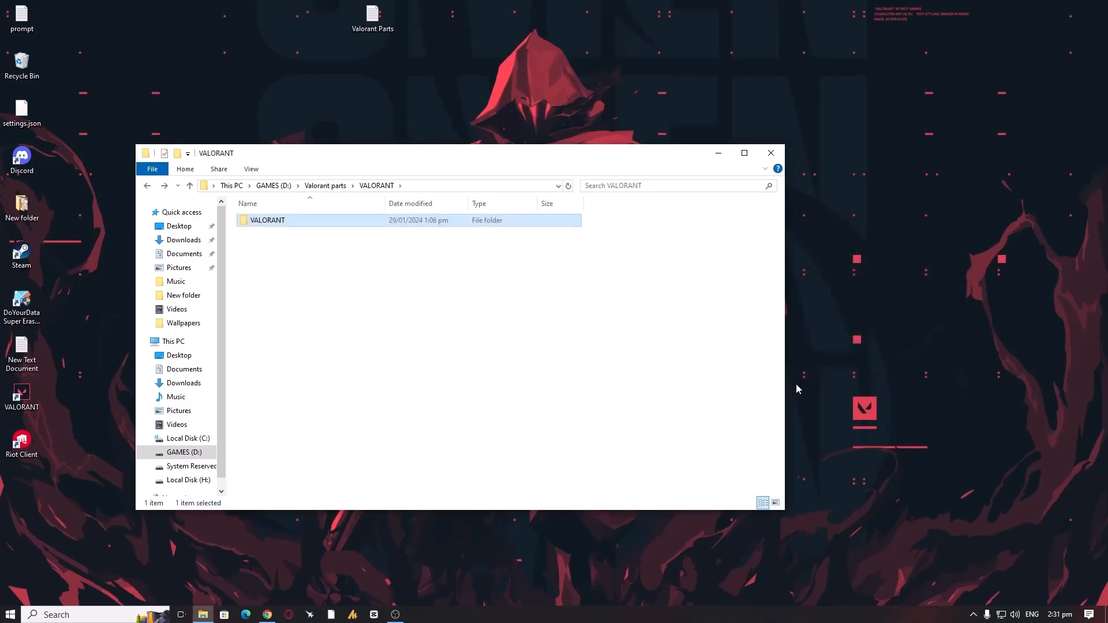
pyautogui.moveTo(787, 382)
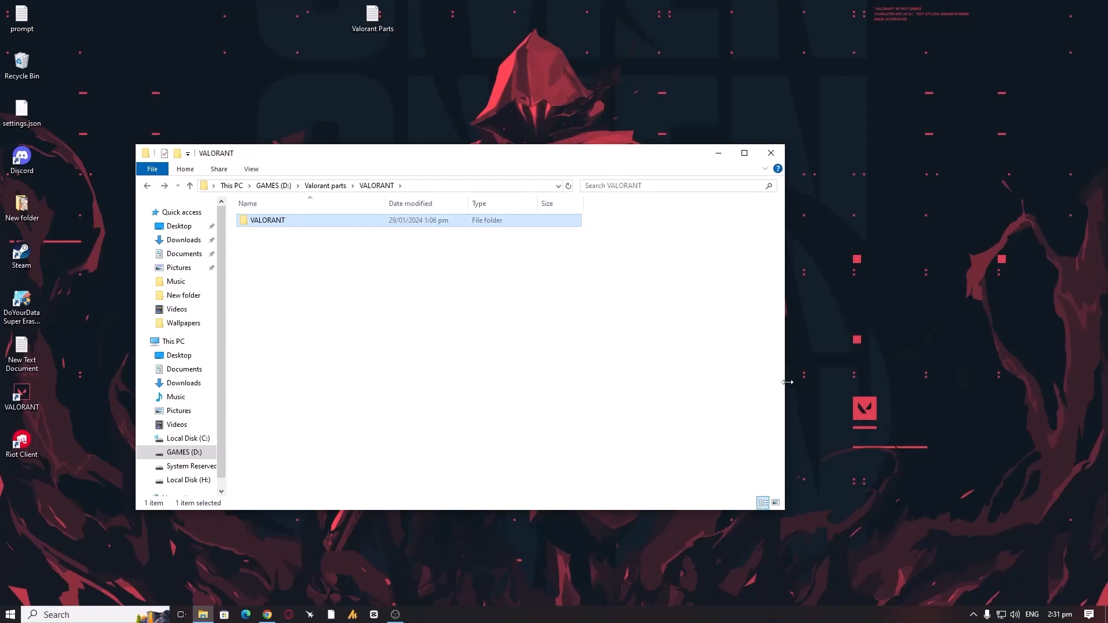
pyautogui.moveTo(755, 384)
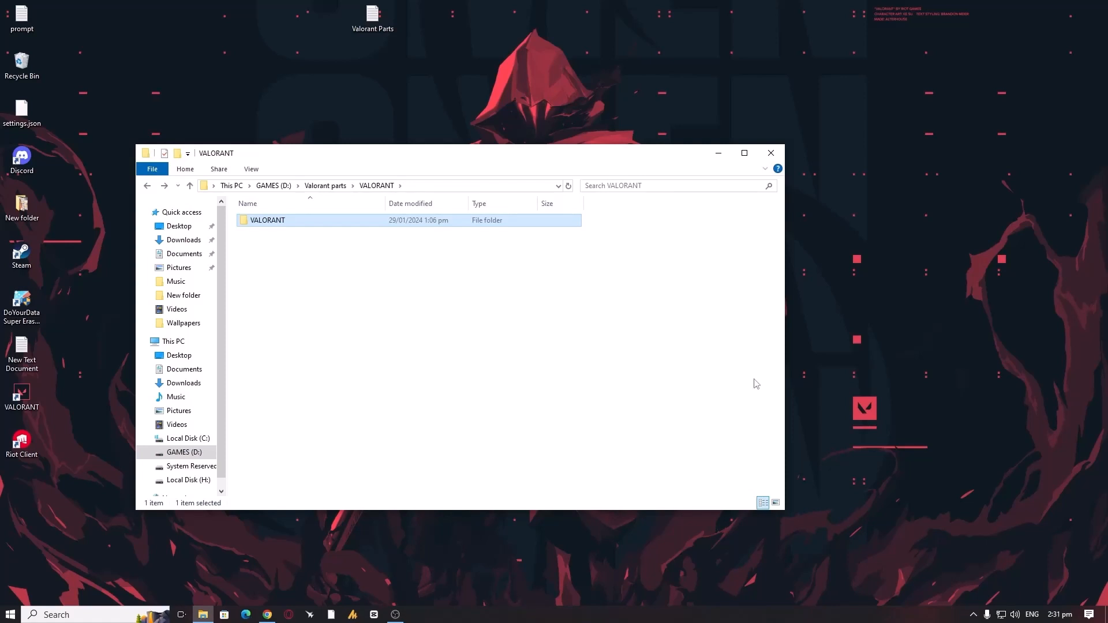
# - Paste the extracted VALORANT folder into D:\Riot Games, replacing the five duplicate files
pyautogui.rightClick(267, 220)
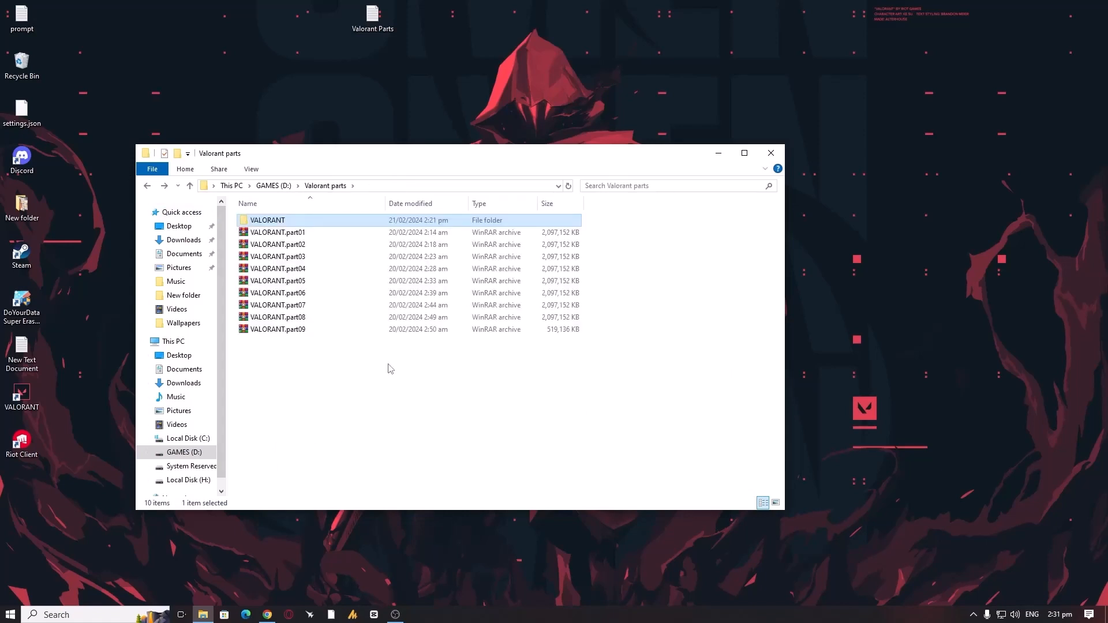
pyautogui.moveTo(378, 365)
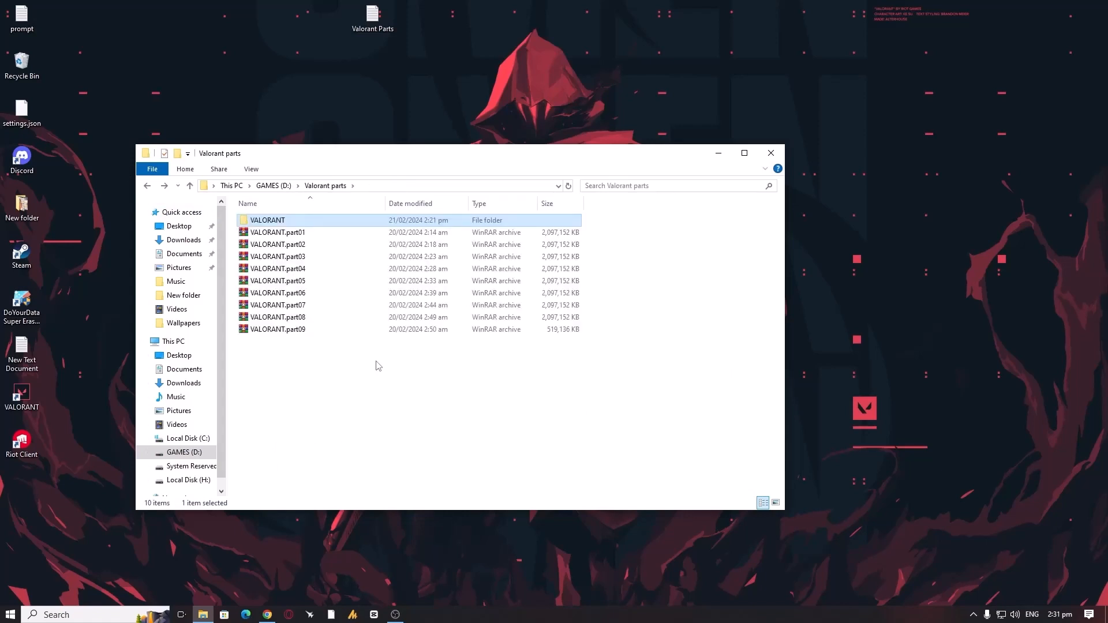
pyautogui.click(189, 185)
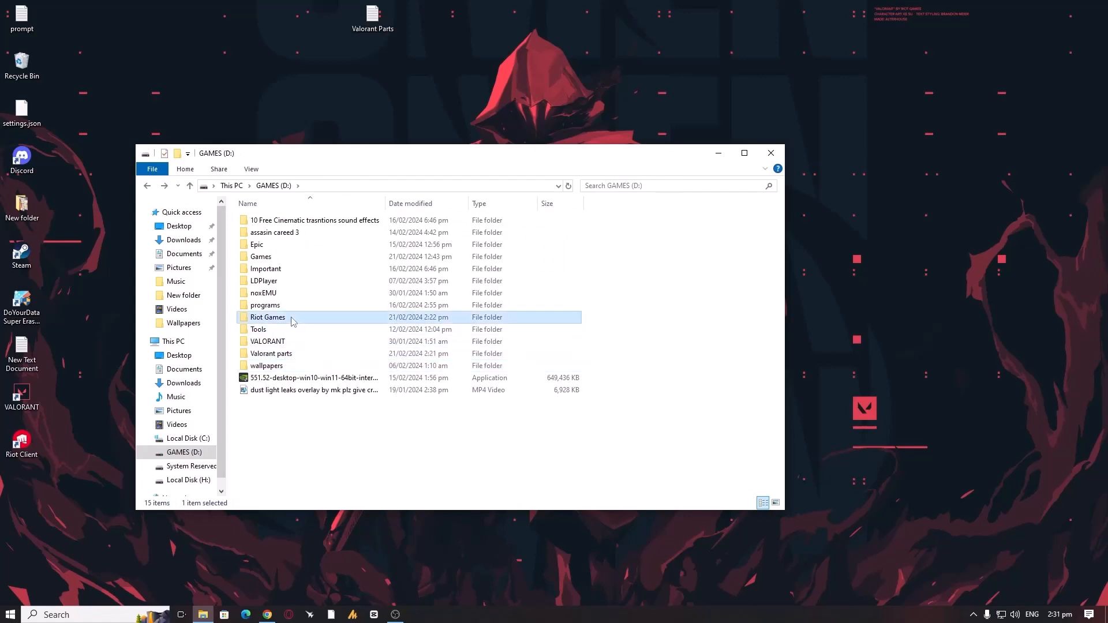
pyautogui.doubleClick(268, 317)
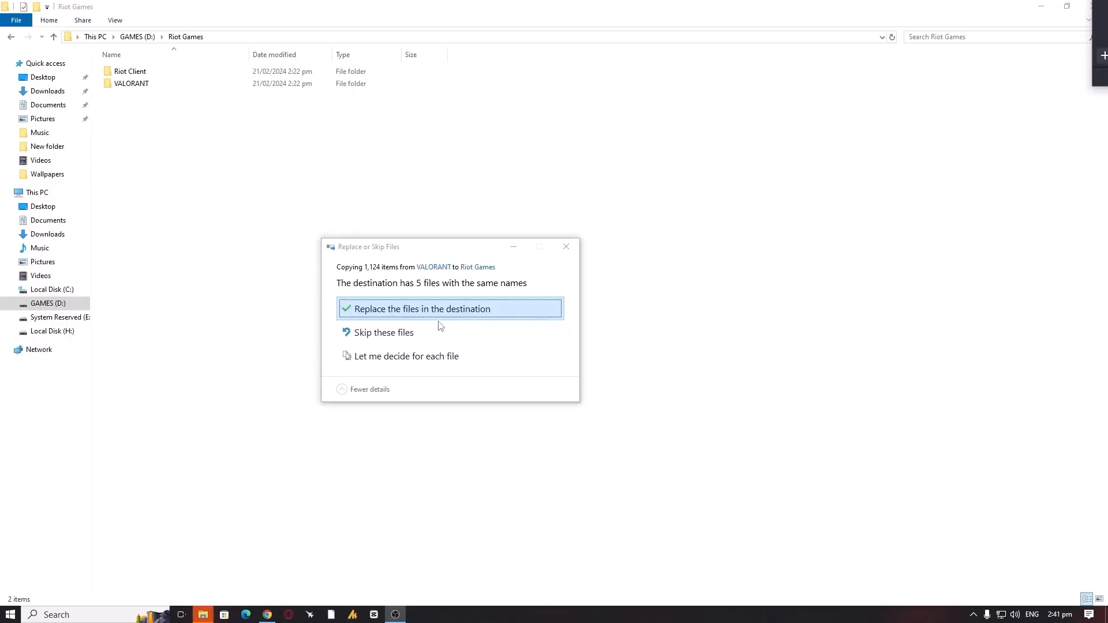
pyautogui.click(419, 308)
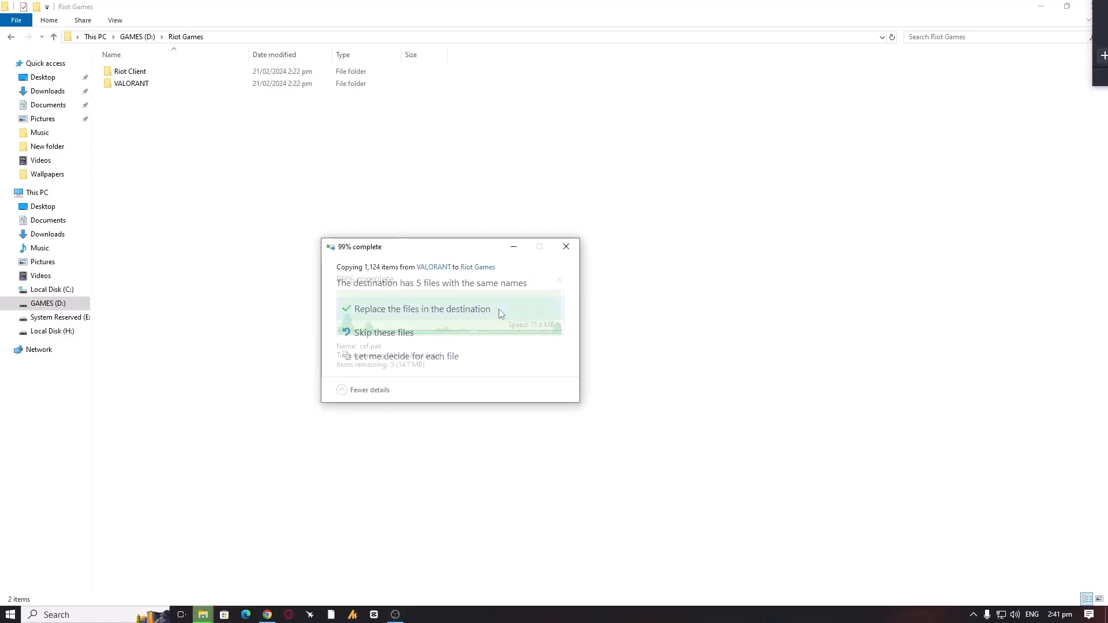
pyautogui.click(421, 308)
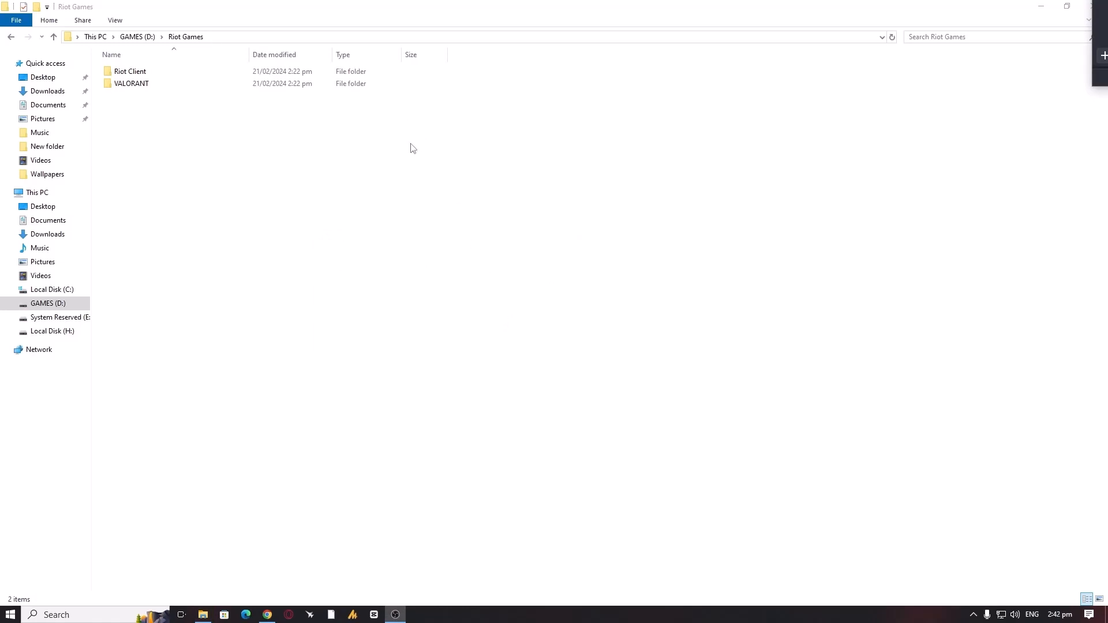
pyautogui.moveTo(346, 132)
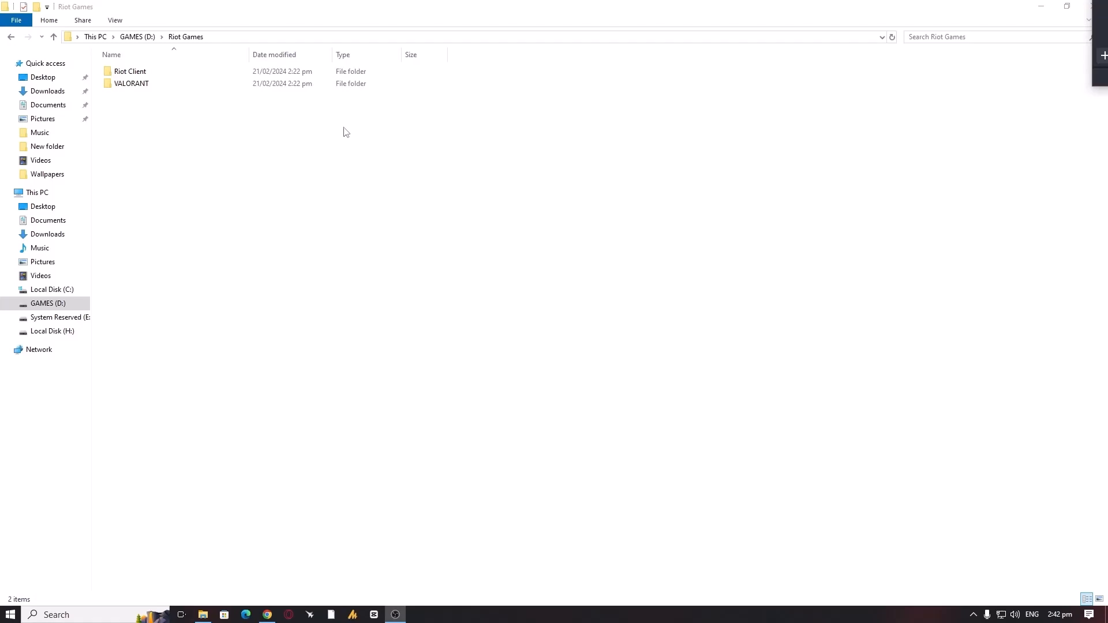
pyautogui.moveTo(347, 132)
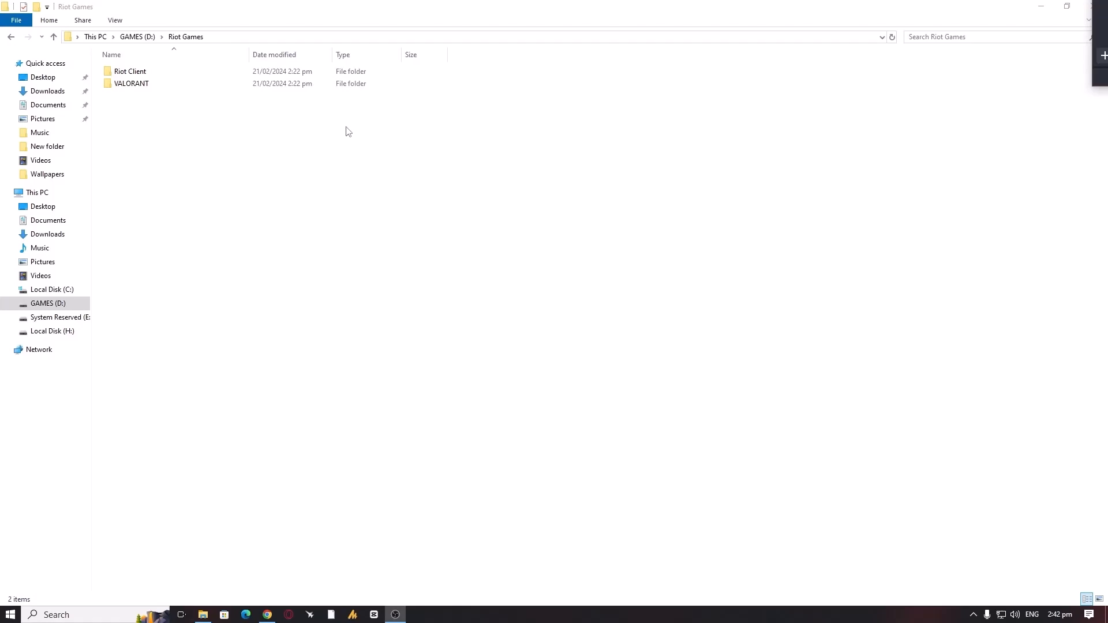
pyautogui.click(129, 70)
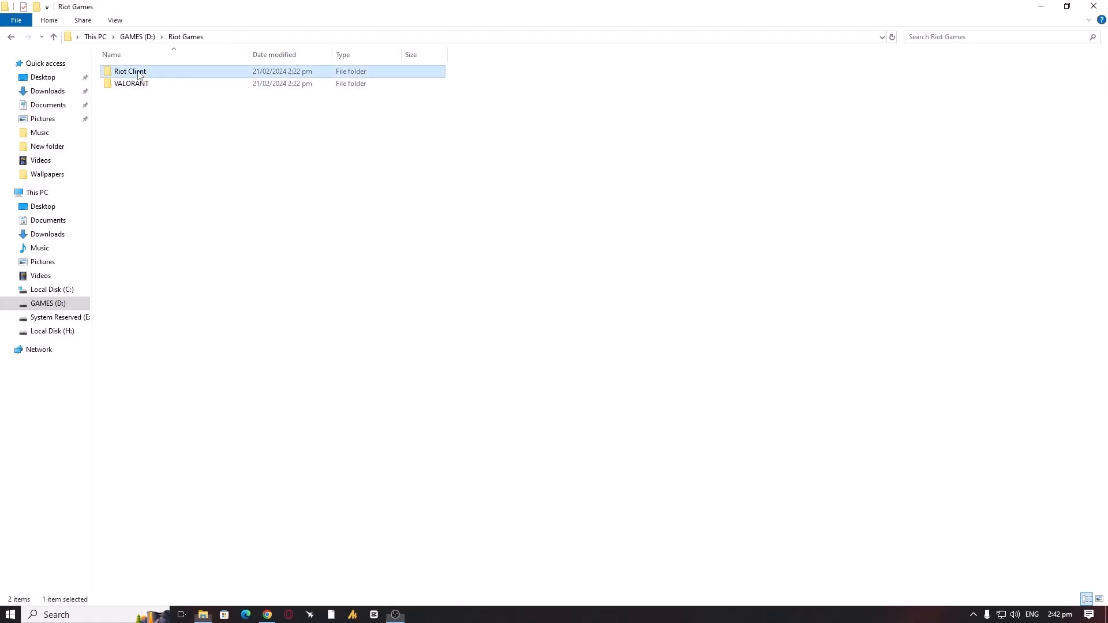
# - Launch Riot Client and sign in with username 'Spy' and the account password
pyautogui.doubleClick(129, 70)
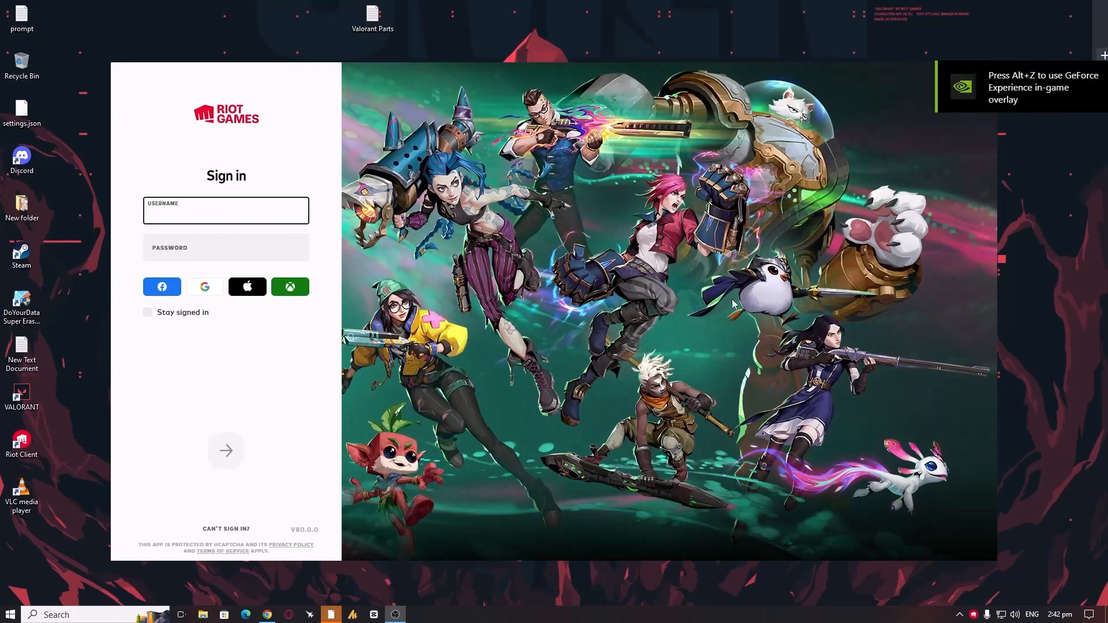
pyautogui.click(226, 210)
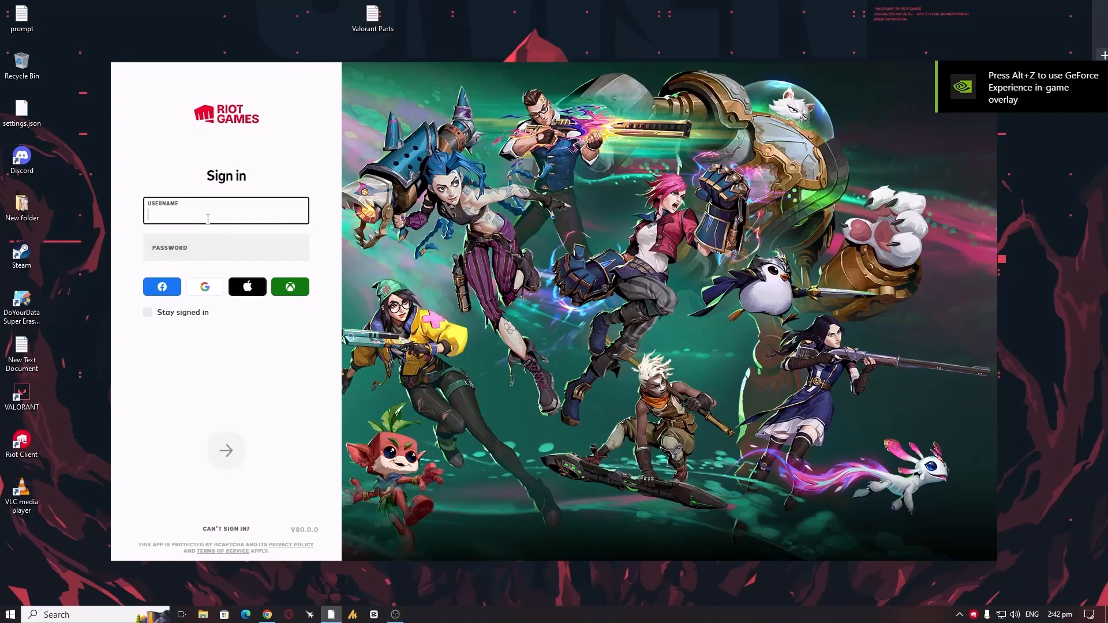
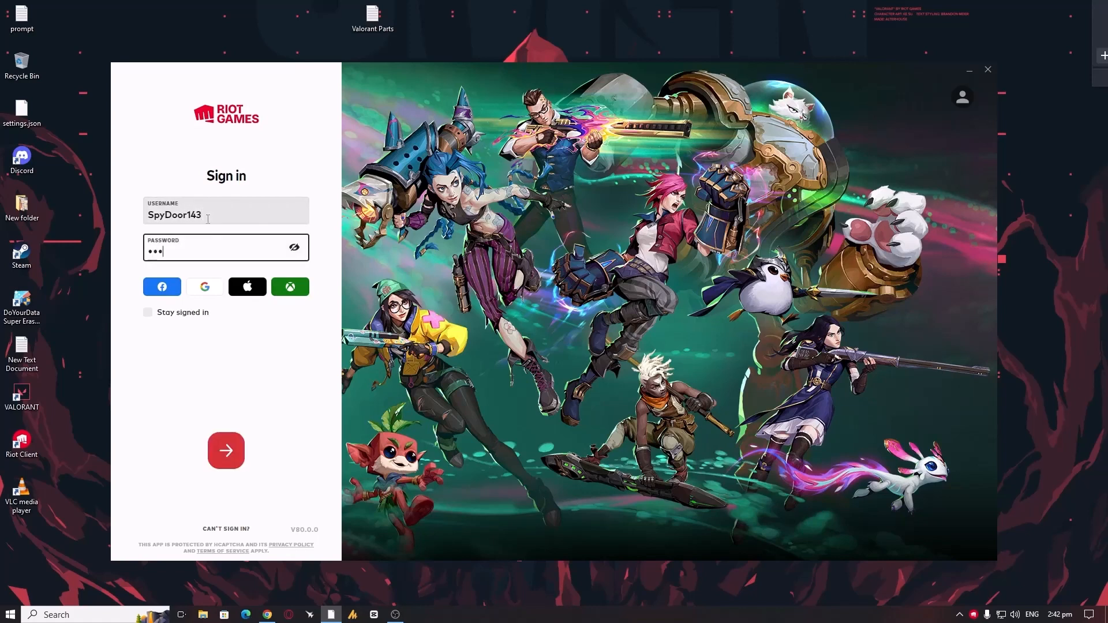
pyautogui.click(225, 451)
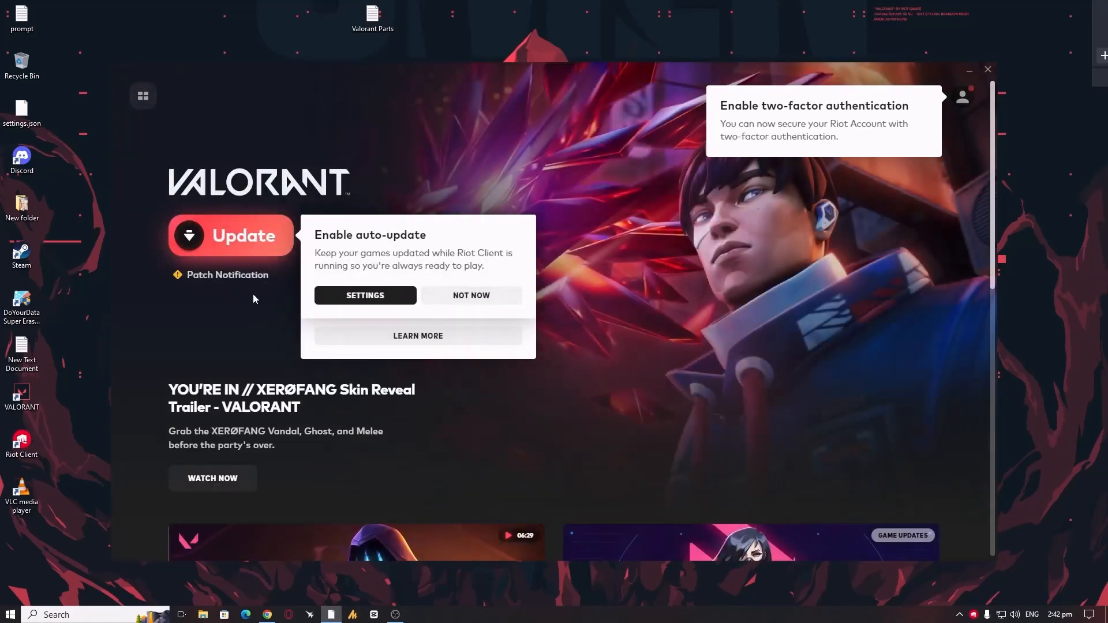
# - In VALORANT settings, enable auto-update, run Start Repair until it succeeds, then close settings
pyautogui.click(365, 295)
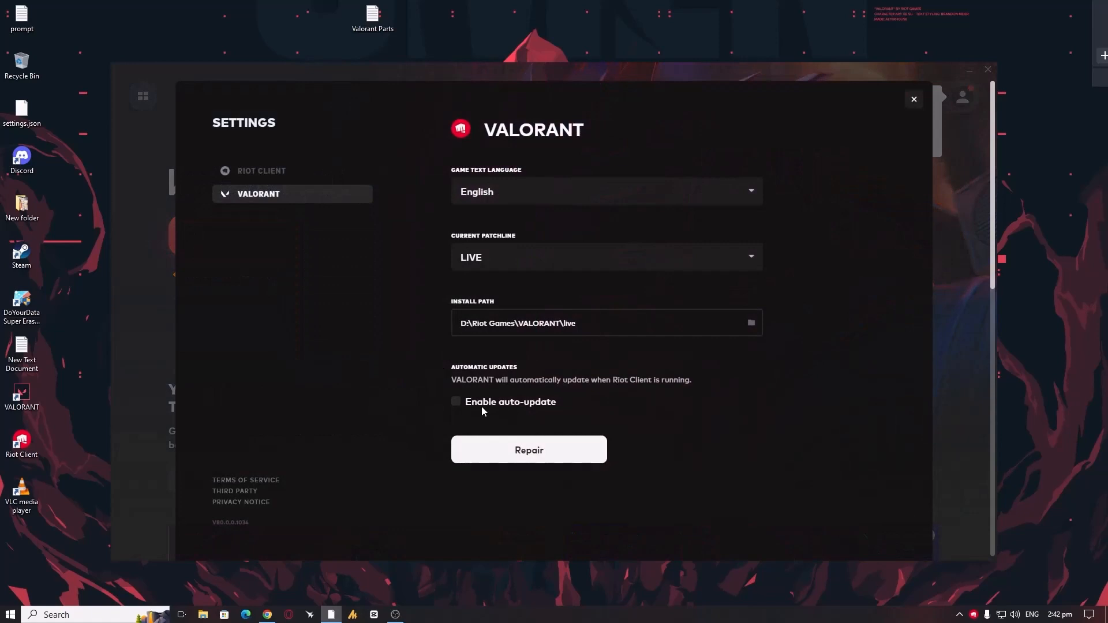
pyautogui.click(456, 401)
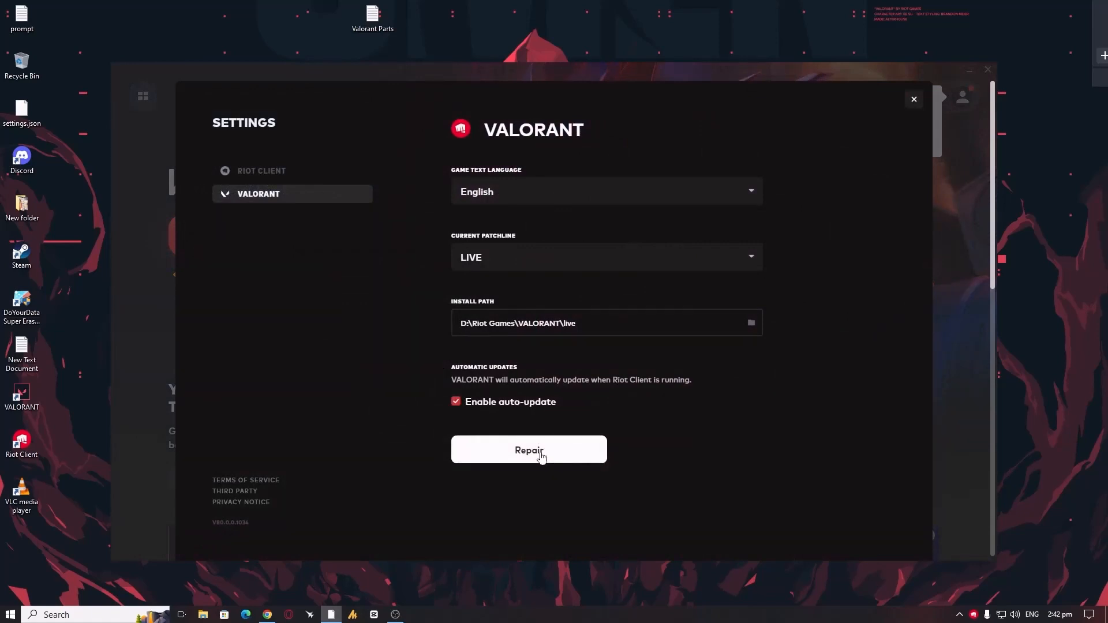
pyautogui.click(528, 450)
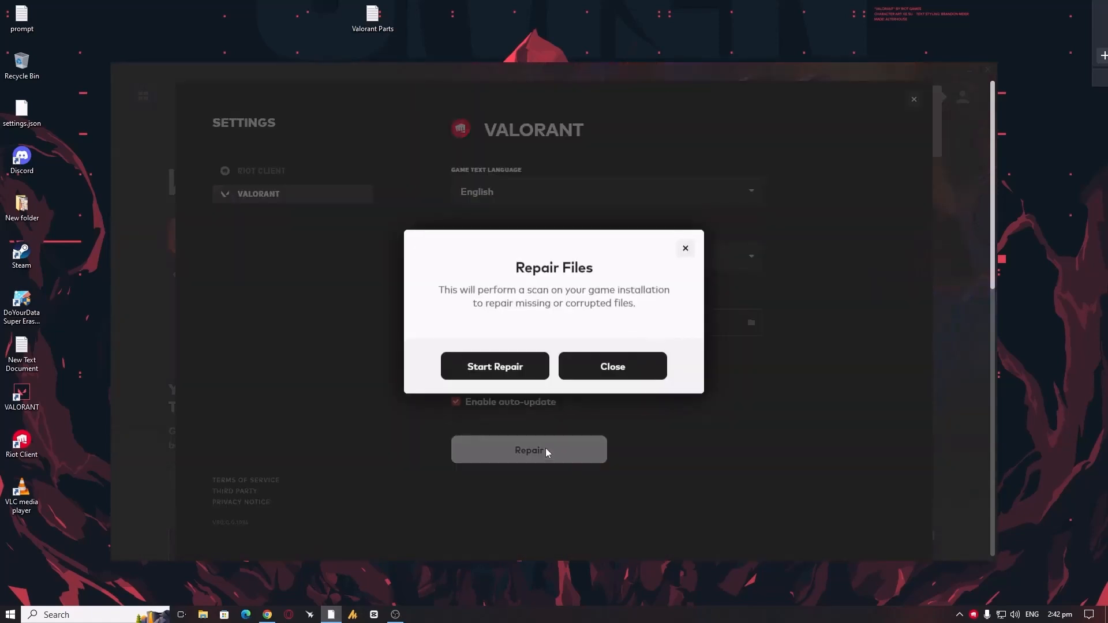
pyautogui.click(495, 366)
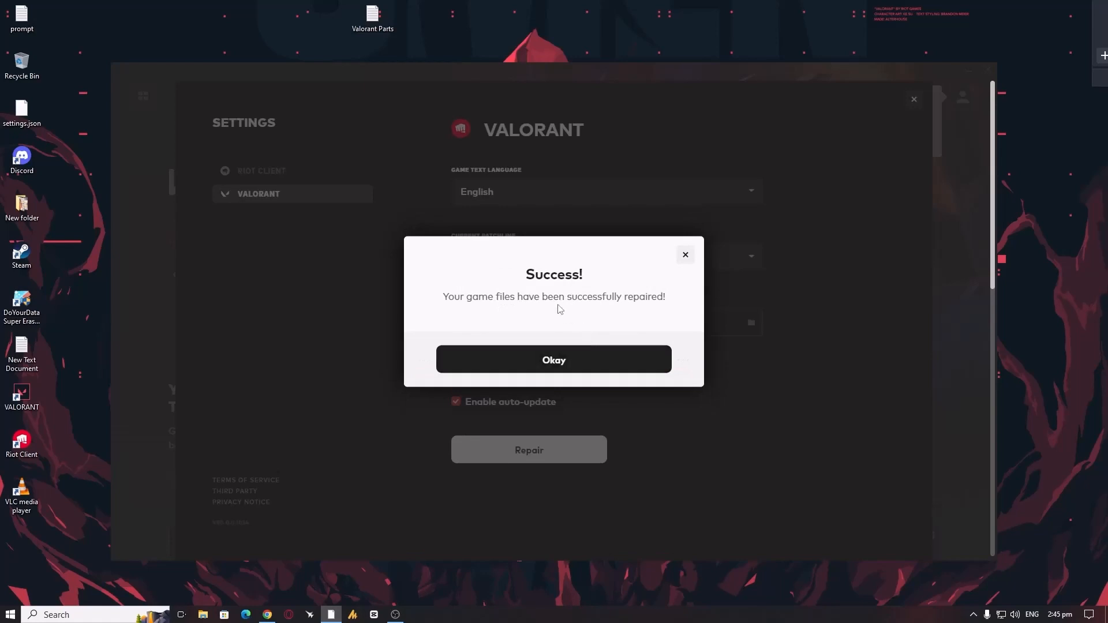
pyautogui.click(554, 359)
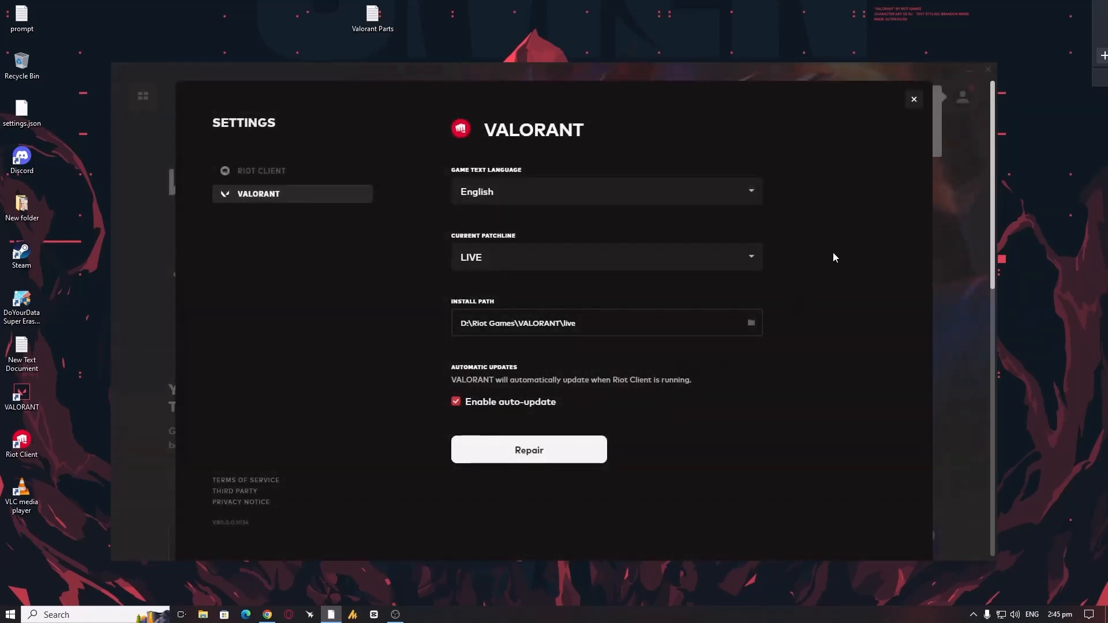
pyautogui.click(912, 98)
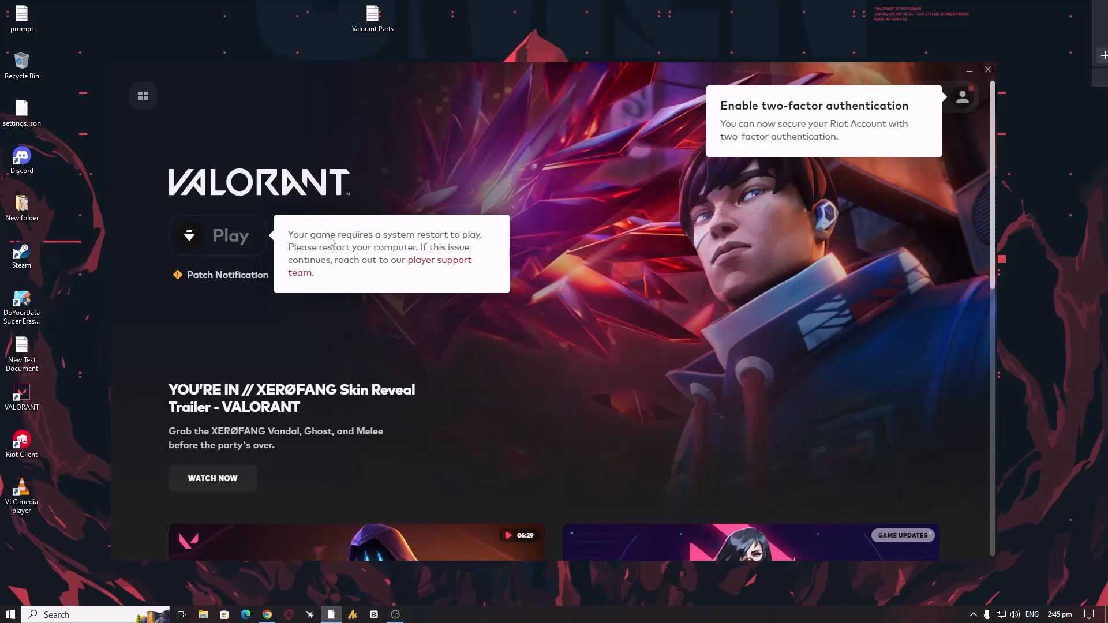
pyautogui.moveTo(362, 256)
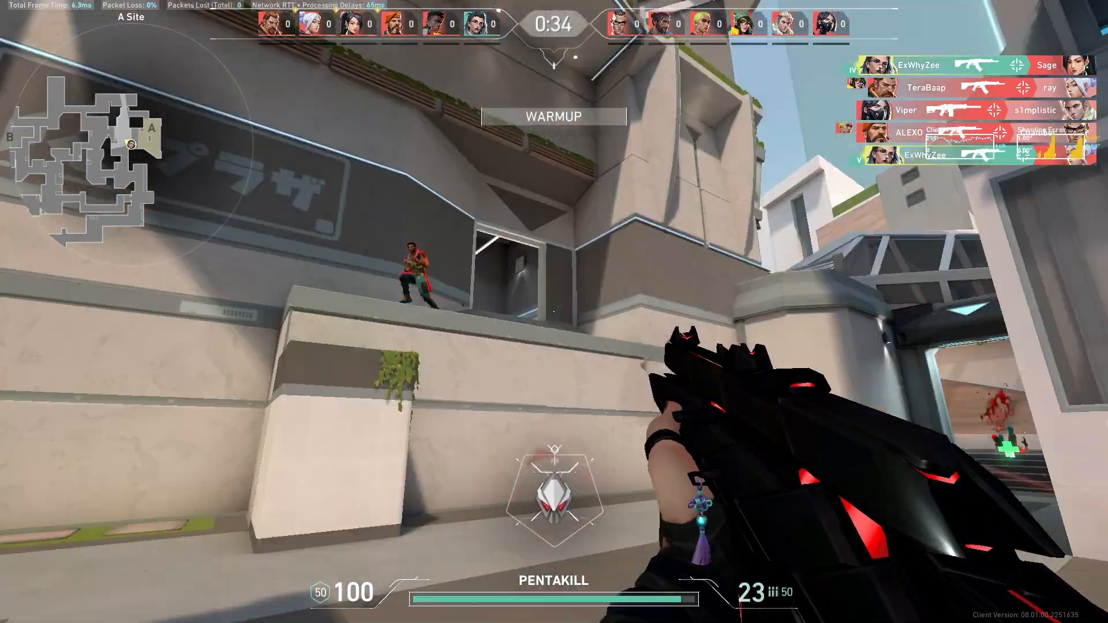
# - Aim at and shoot the enemy Killjoy near A Site to get the kill
pyautogui.click(554, 311)
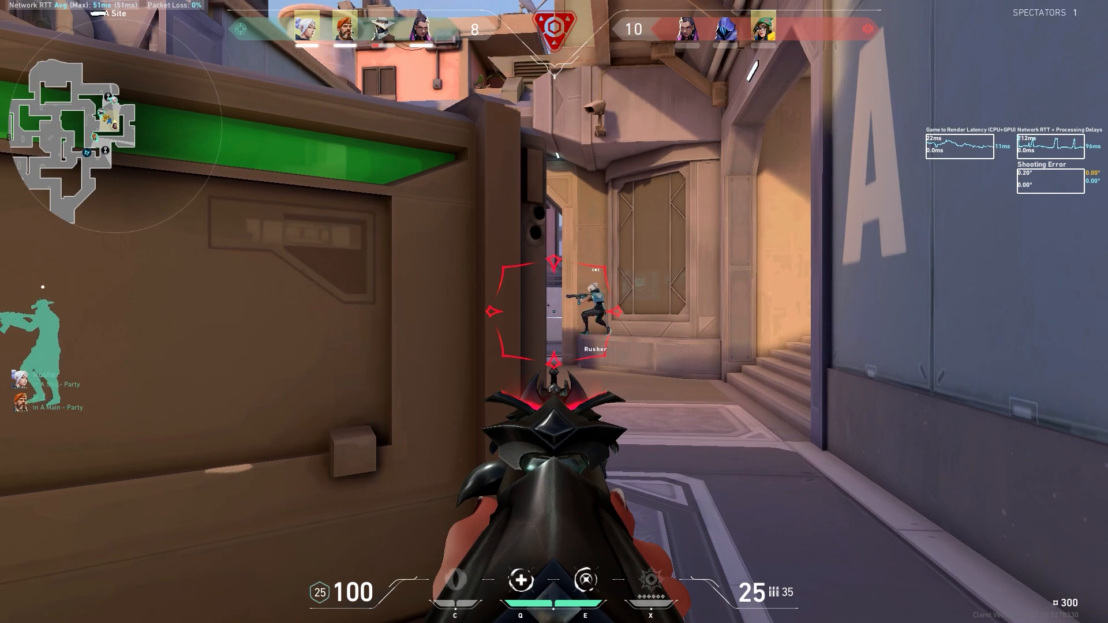
pyautogui.click(554, 312)
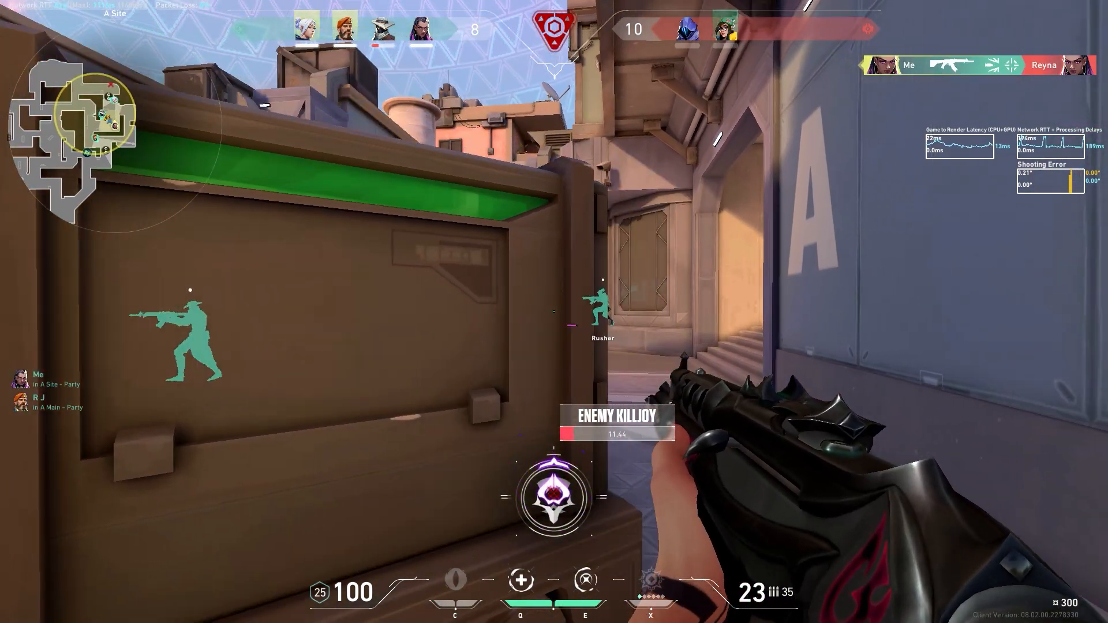